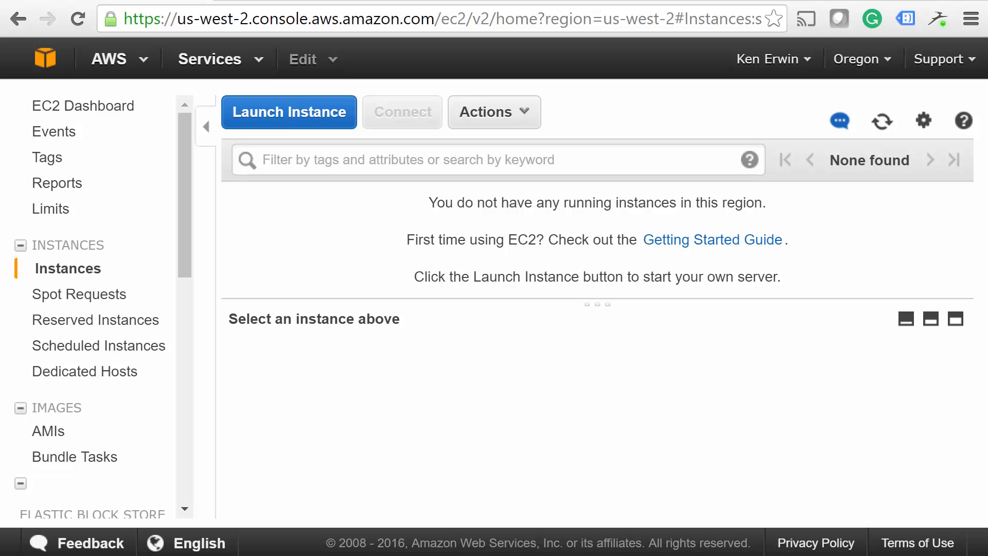
pyautogui.moveTo(307, 111)
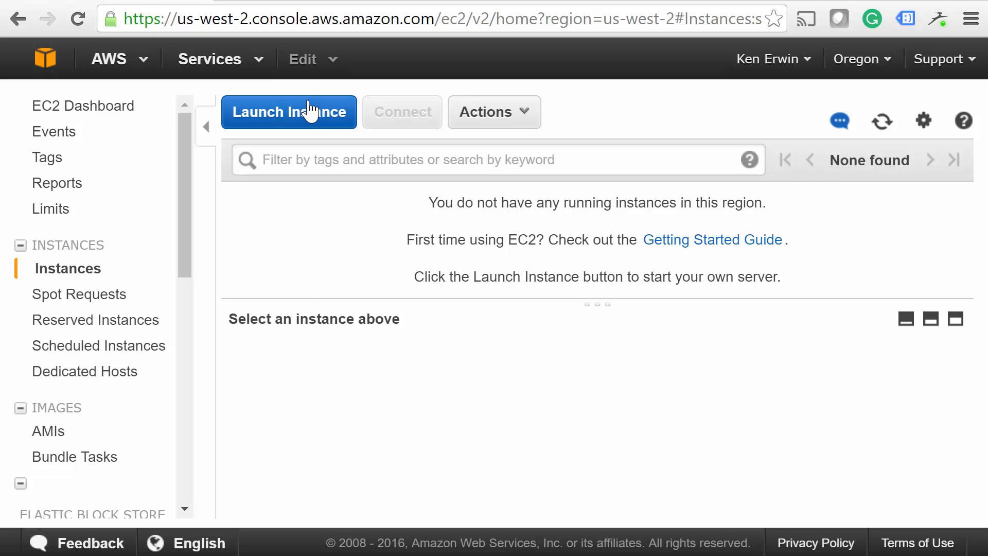
# Step: Launch a new EC2 instance with the Amazon Linux AMI and the t2.micro instance type
pyautogui.click(289, 111)
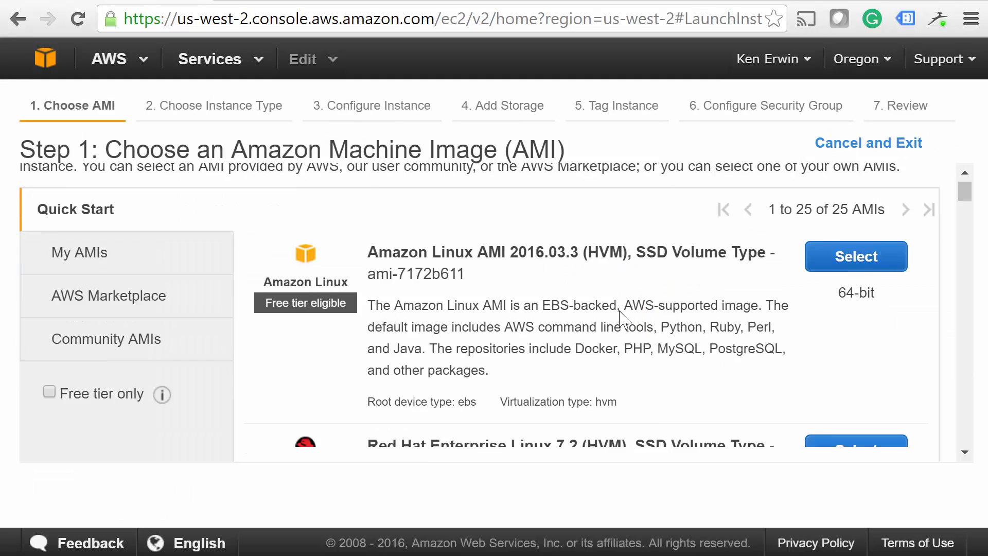
pyautogui.click(855, 256)
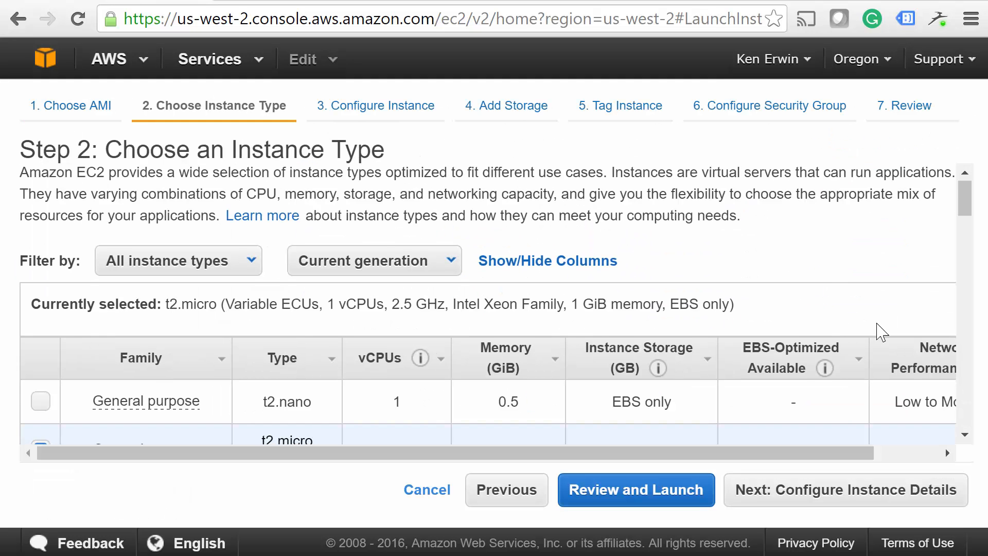
pyautogui.click(845, 489)
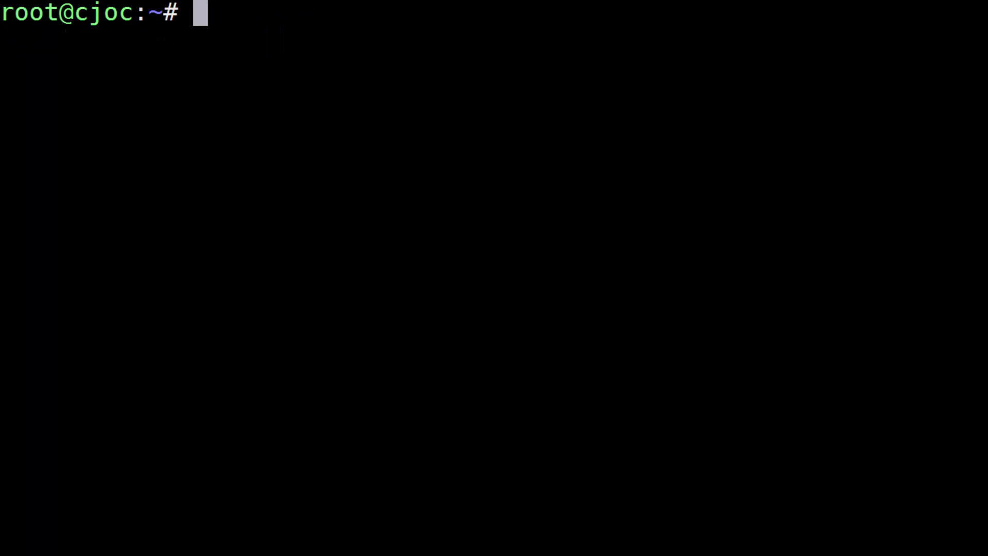
# Step: Add the webupd8team Java PPA and install oracle-java8-installer on the cjoc host
pyautogui.write('add-apt-repository ppa:webupd8team/java -y')
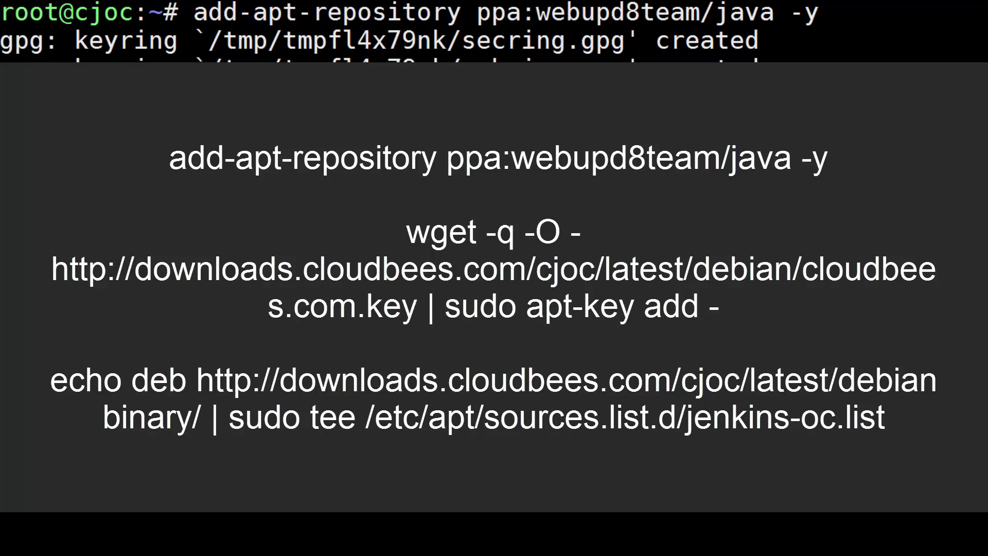
pyautogui.write('apt-get install oracle-java8-')
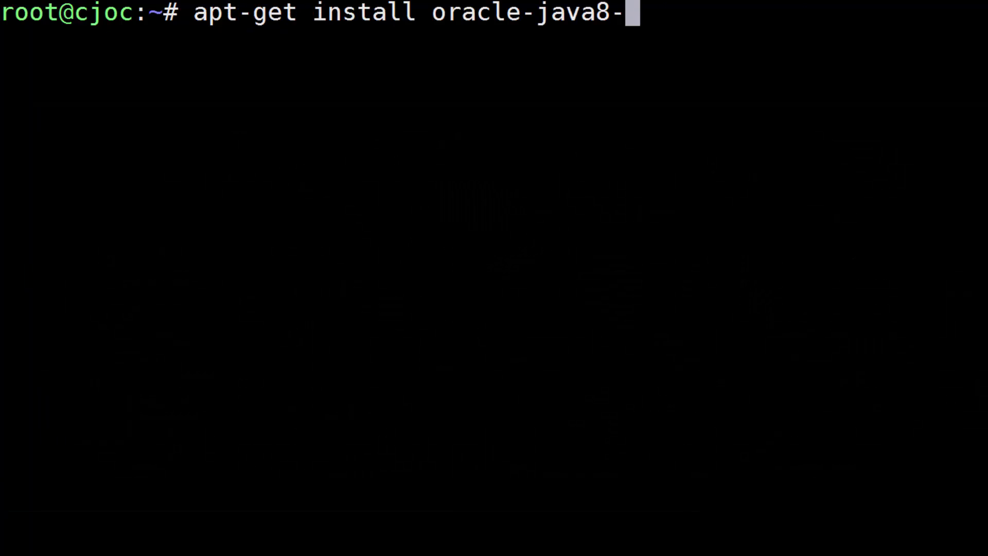
pyautogui.write('installer')
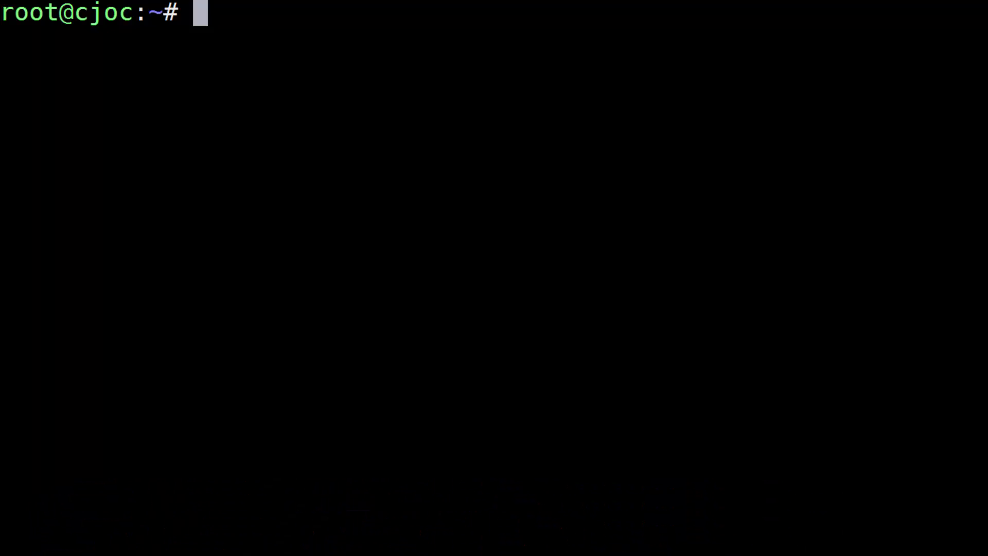
# Step: Install the jenkins-oc package (answering Y) and query the public IP with curl ifconfig.me
pyautogui.write('apt-get install jenkins-oc')
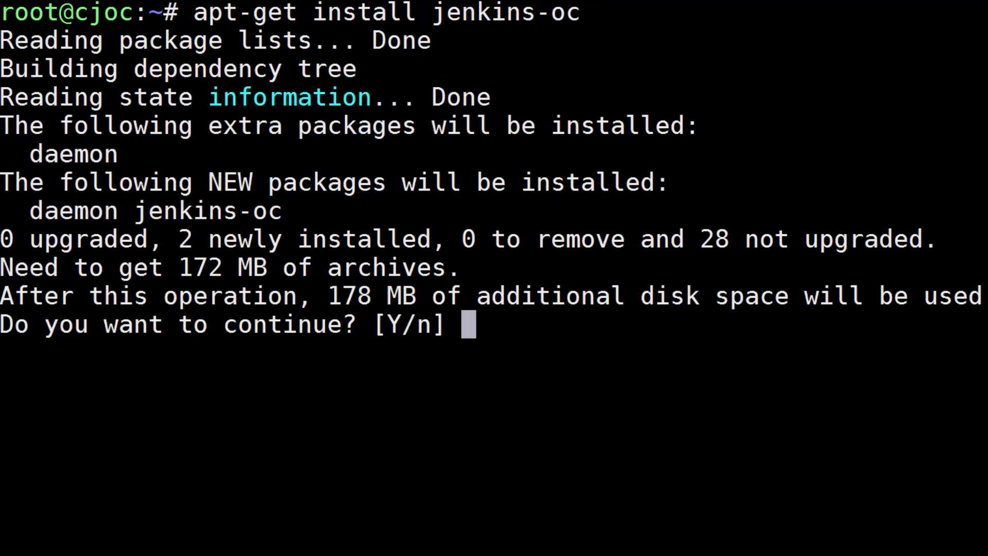
pyautogui.write('Y')
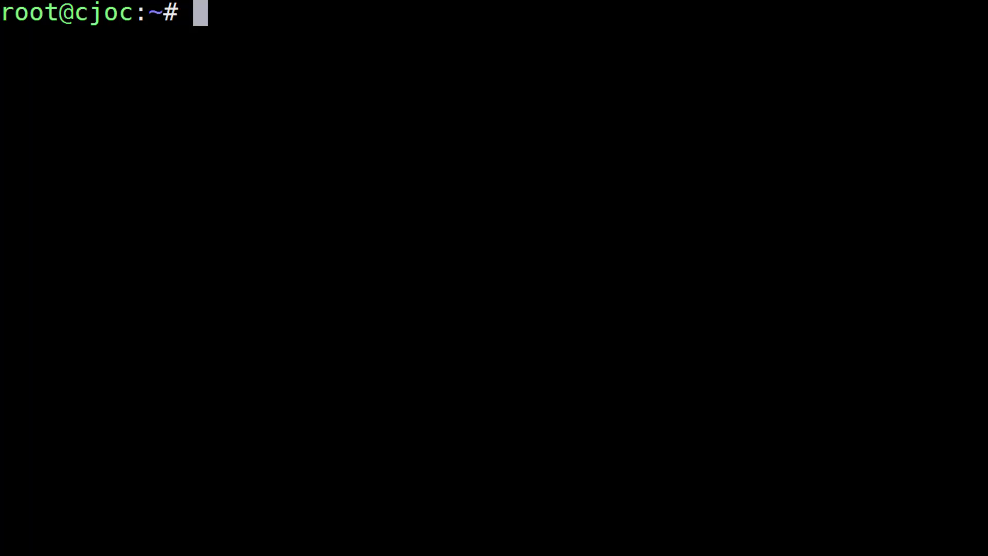
pyautogui.write('curl ifconfig')
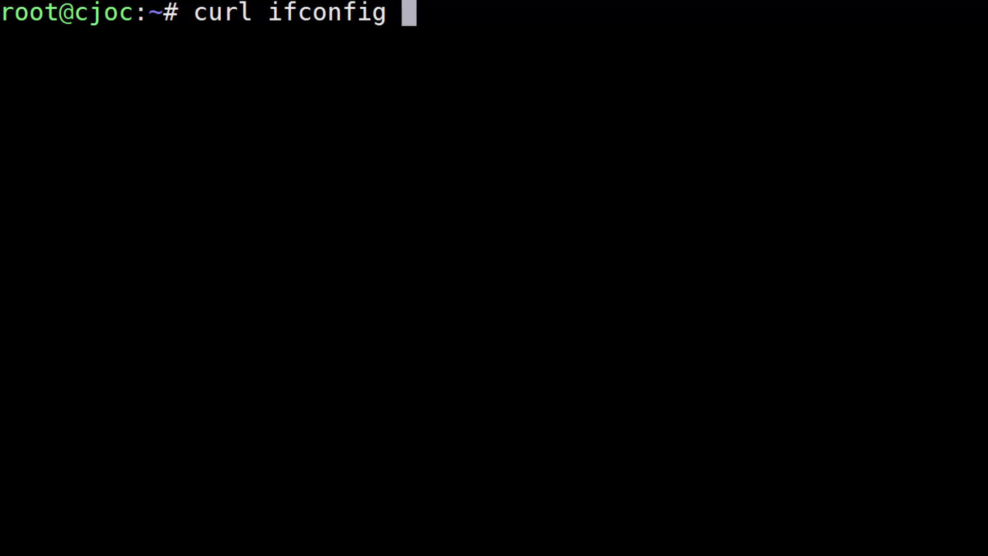
pyautogui.write('.me')
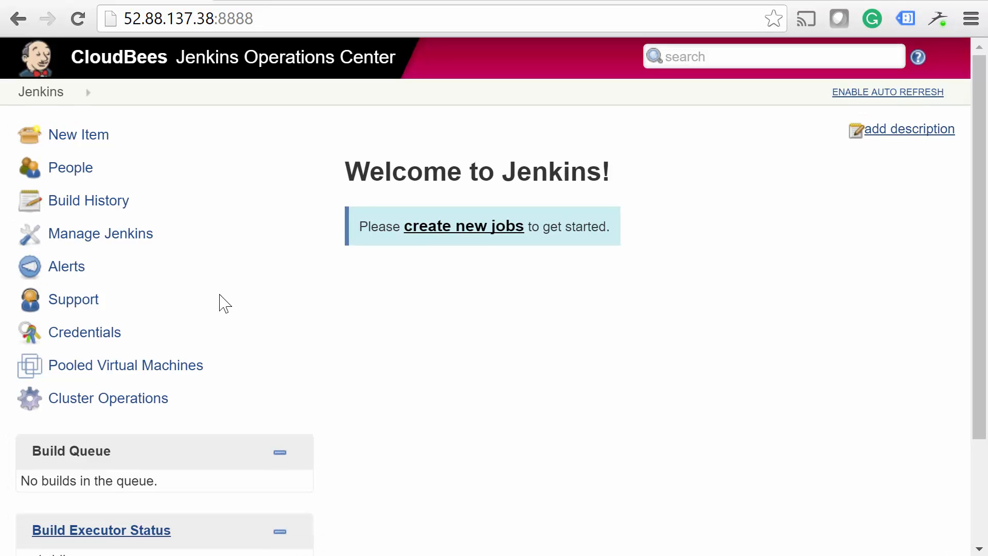
pyautogui.click(99, 234)
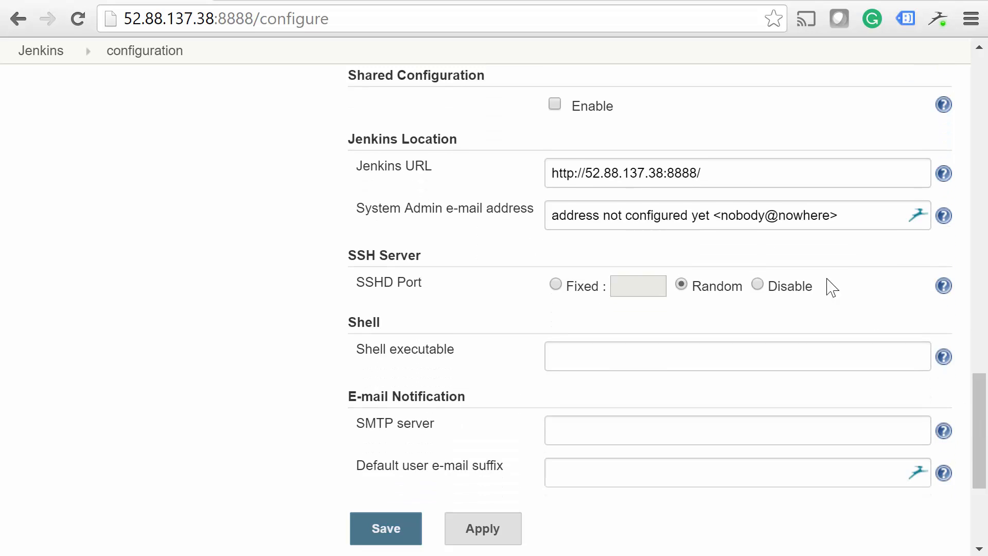
pyautogui.tripleClick(624, 173)
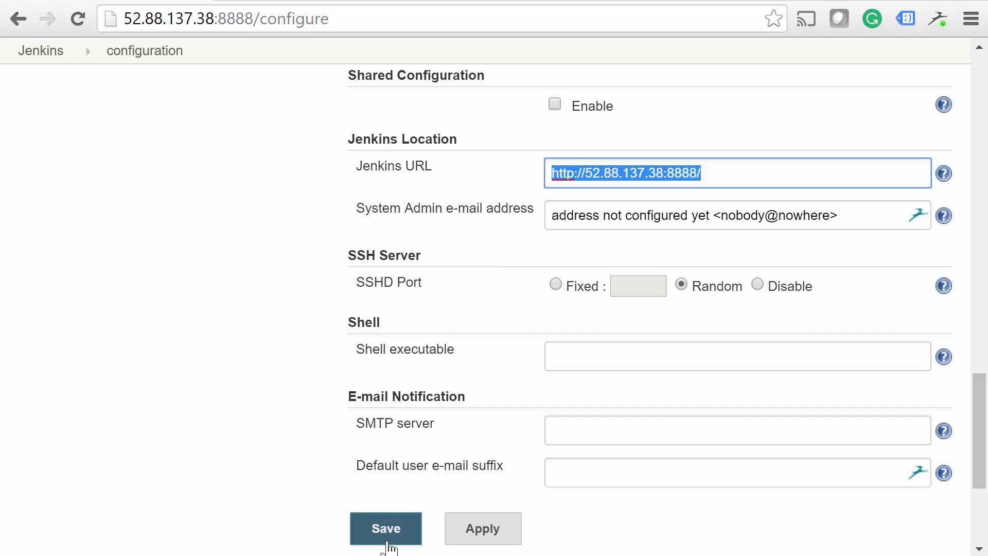
pyautogui.click(385, 528)
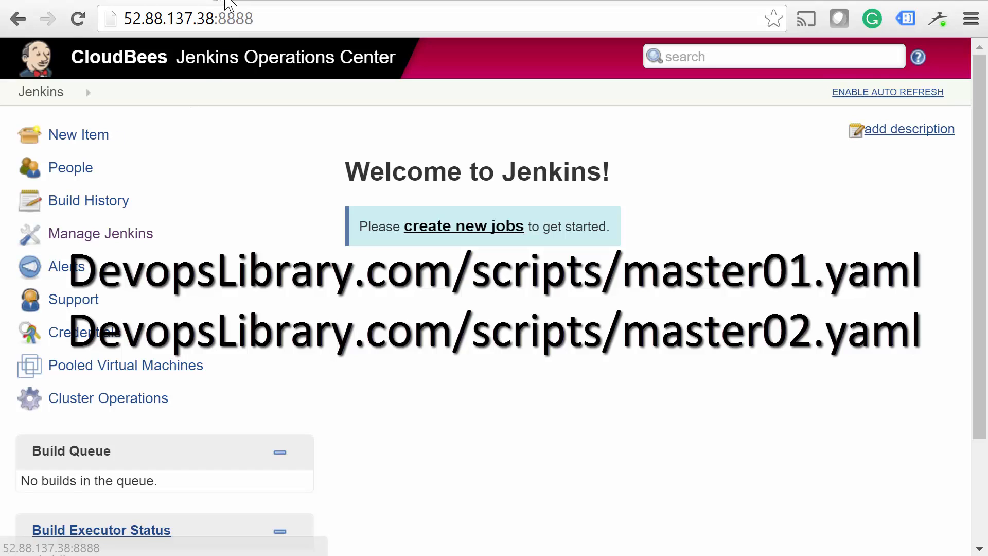
pyautogui.click(78, 133)
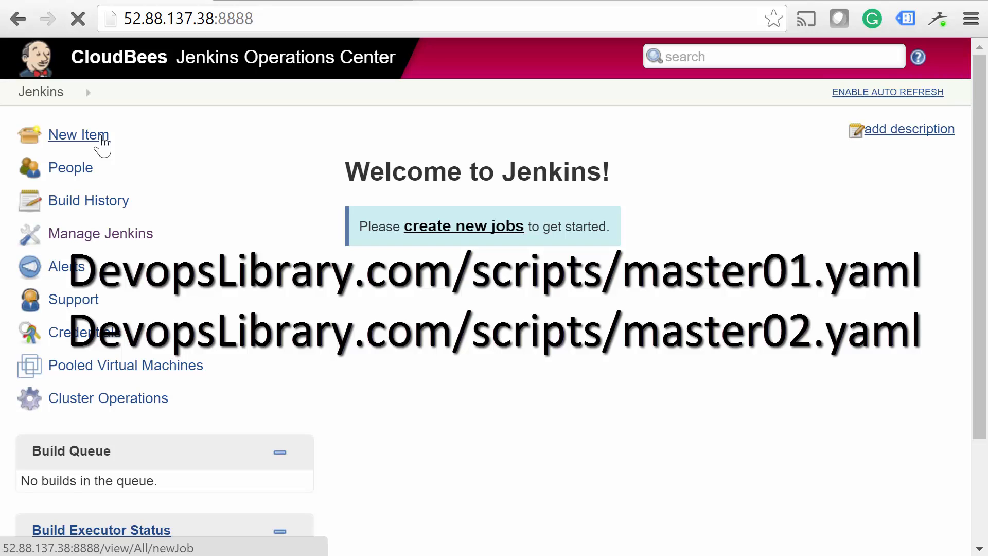
# Step: Create a new client master item named master01
pyautogui.click(78, 134)
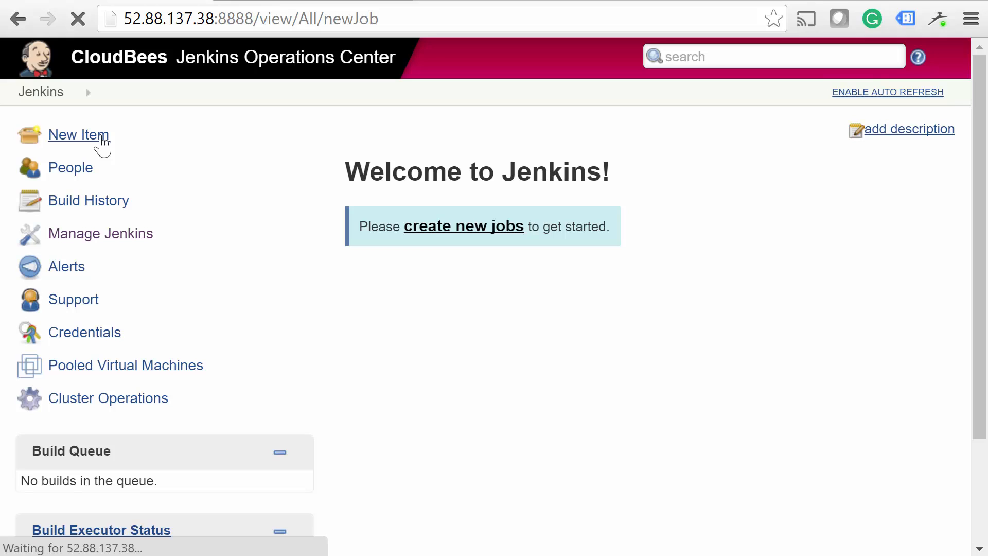
pyautogui.write('master')
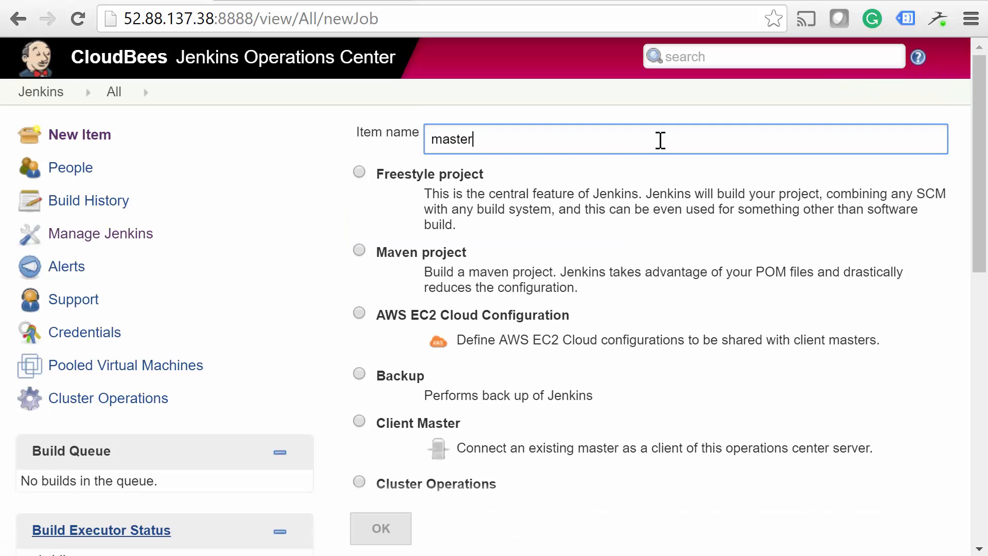
pyautogui.write('01')
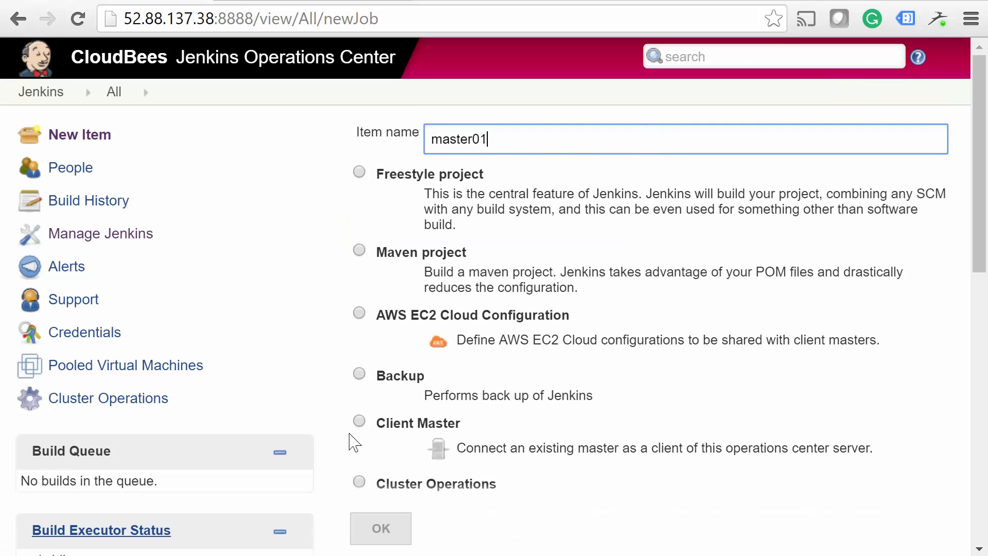
pyautogui.click(380, 528)
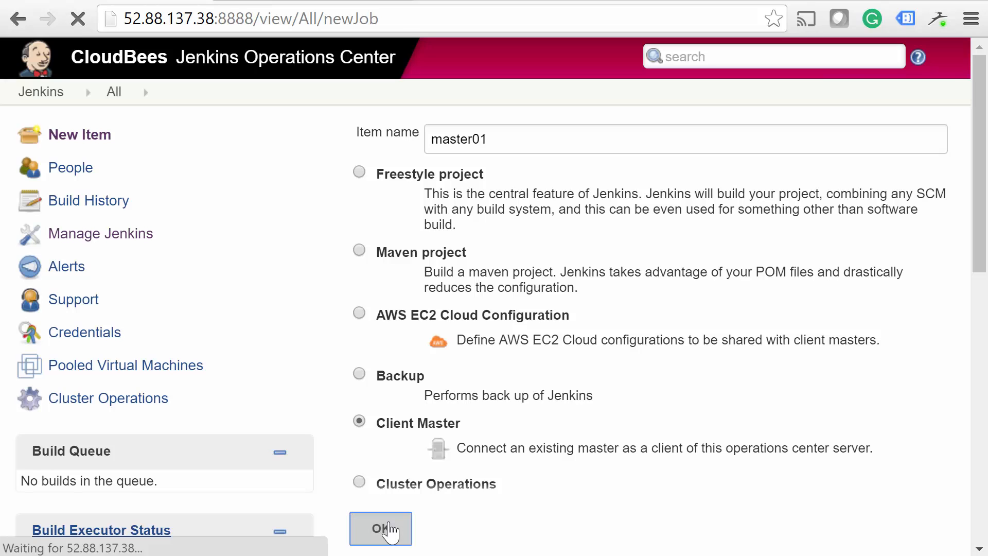
pyautogui.click(379, 527)
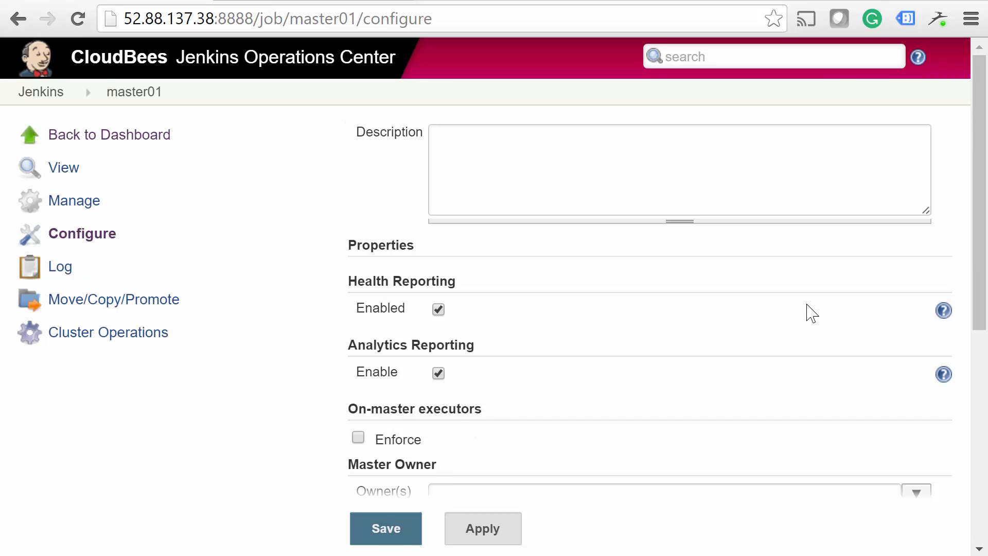
# Step: Enforce the on-master executor count at 0 for master01
pyautogui.scroll(-3)
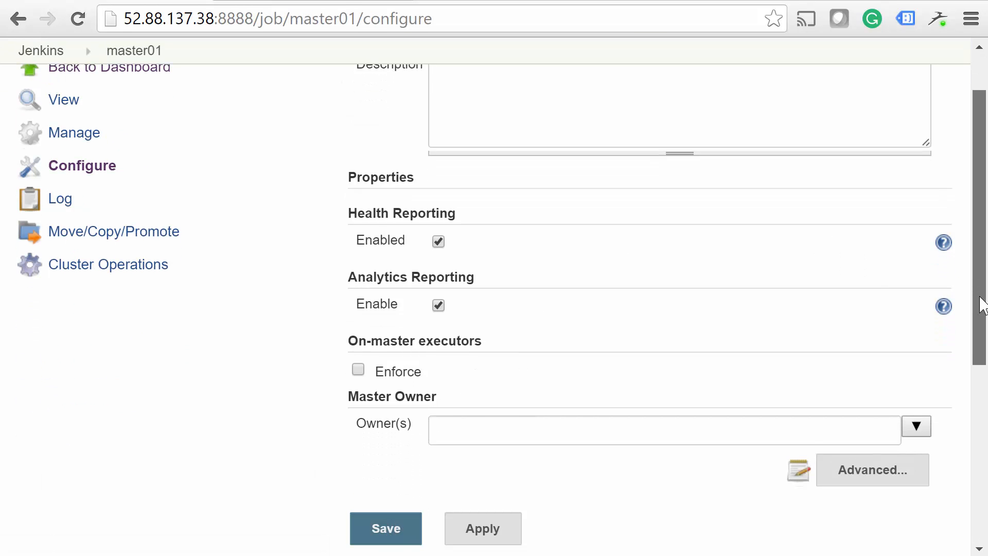
pyautogui.scroll(-3)
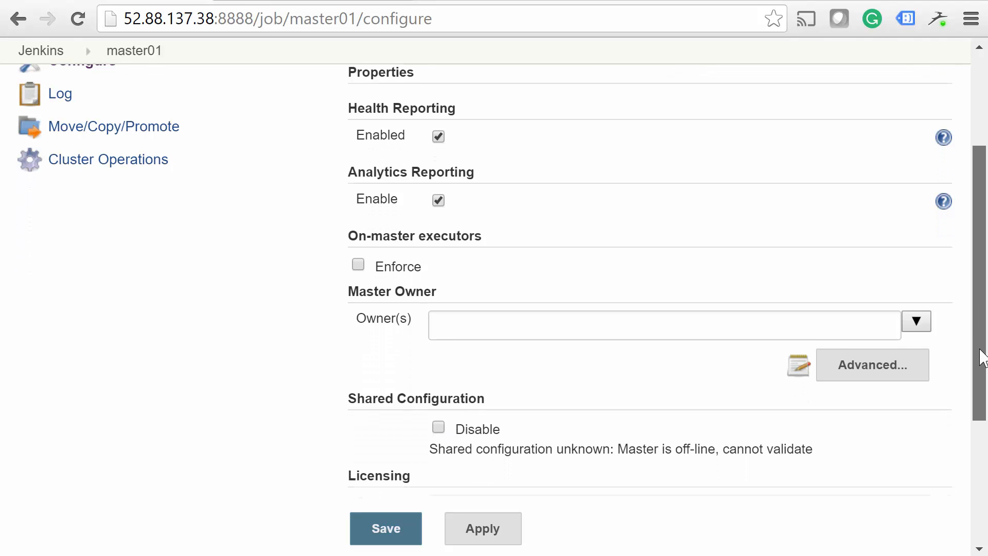
pyautogui.scroll(-3)
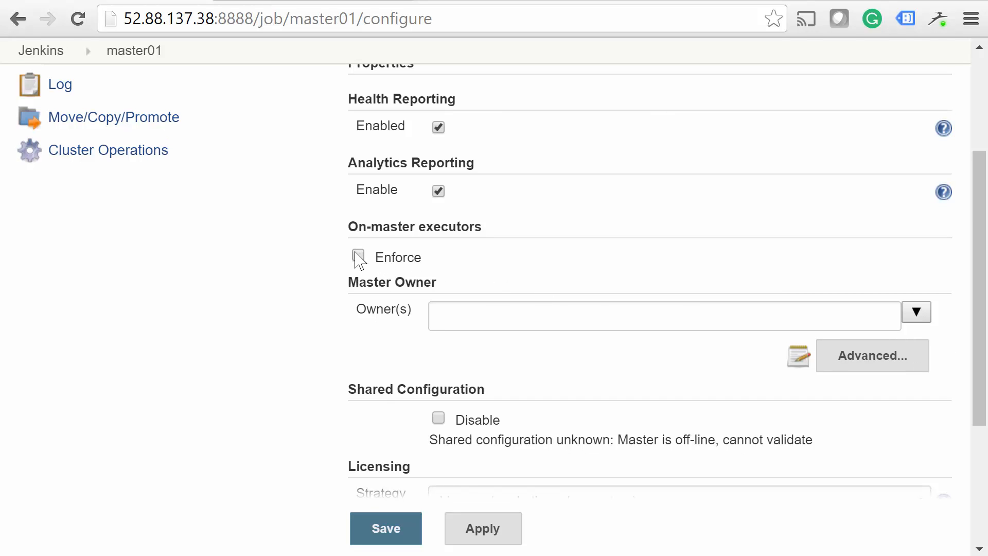
pyautogui.click(357, 254)
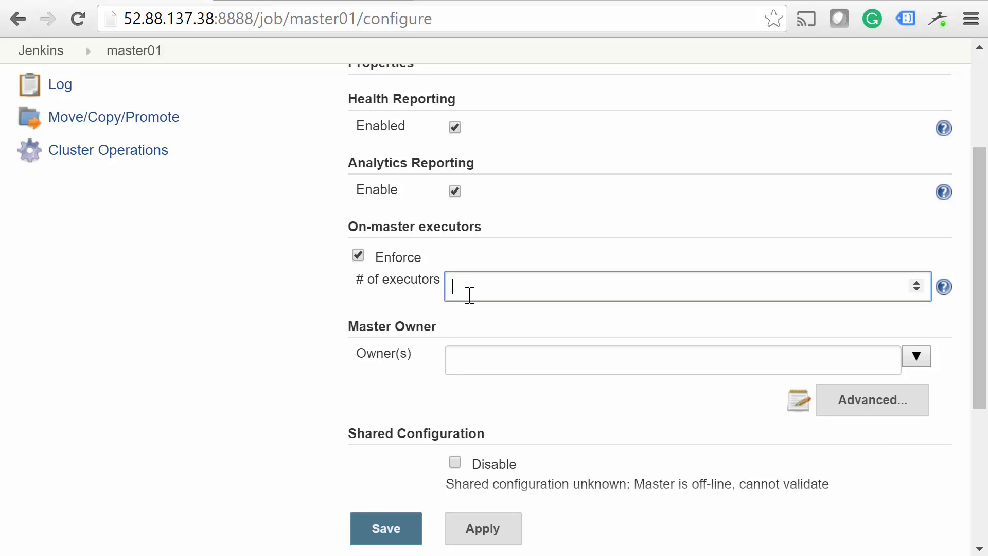
pyautogui.write('0')
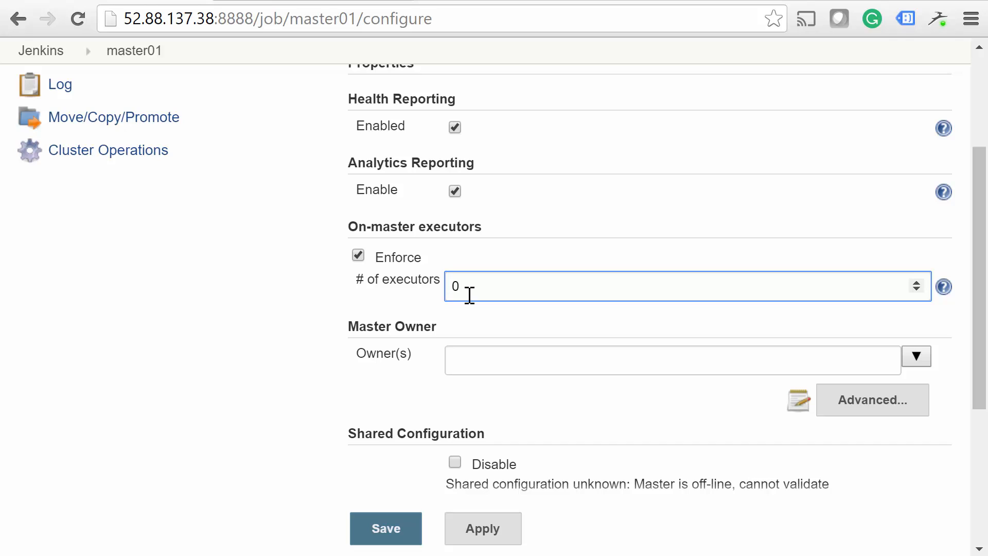
pyautogui.click(943, 286)
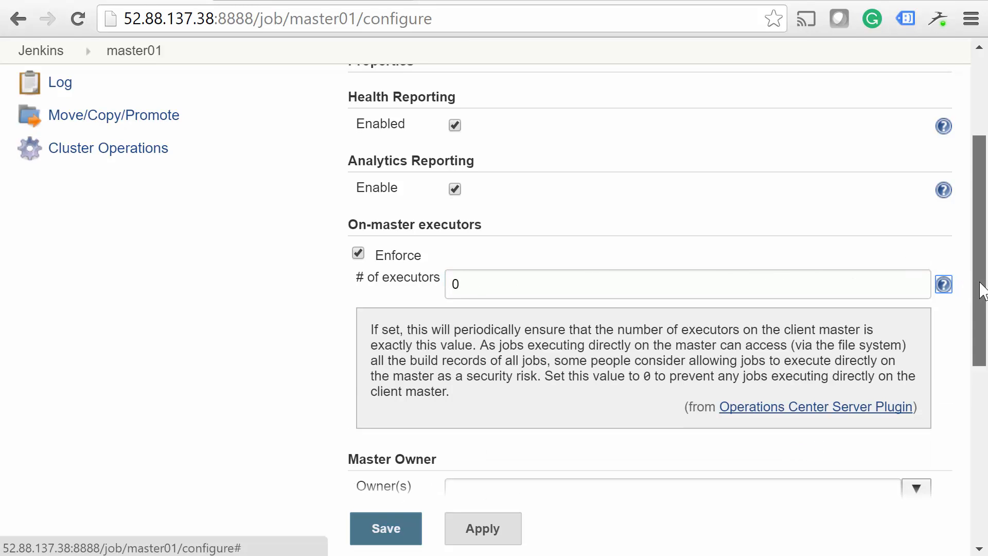
pyautogui.scroll(-3)
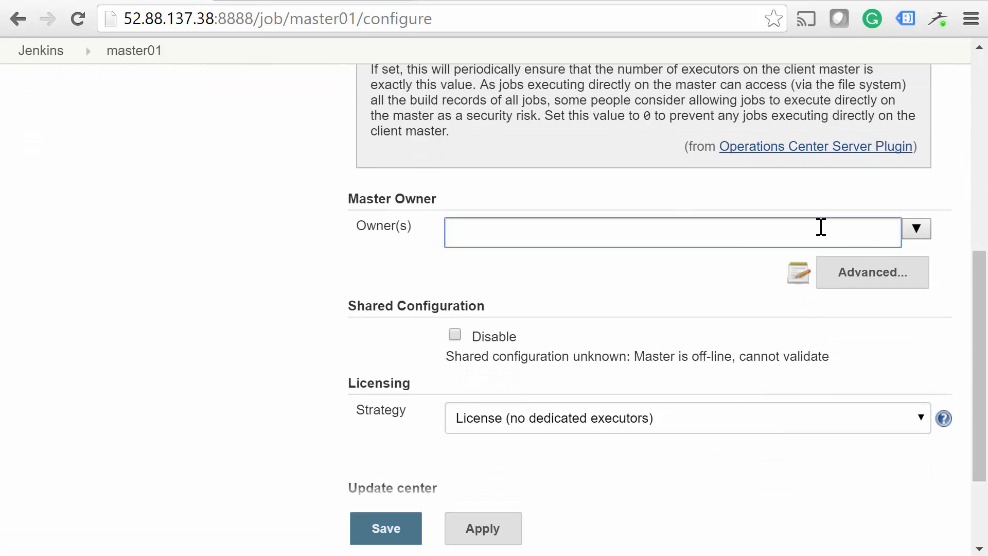
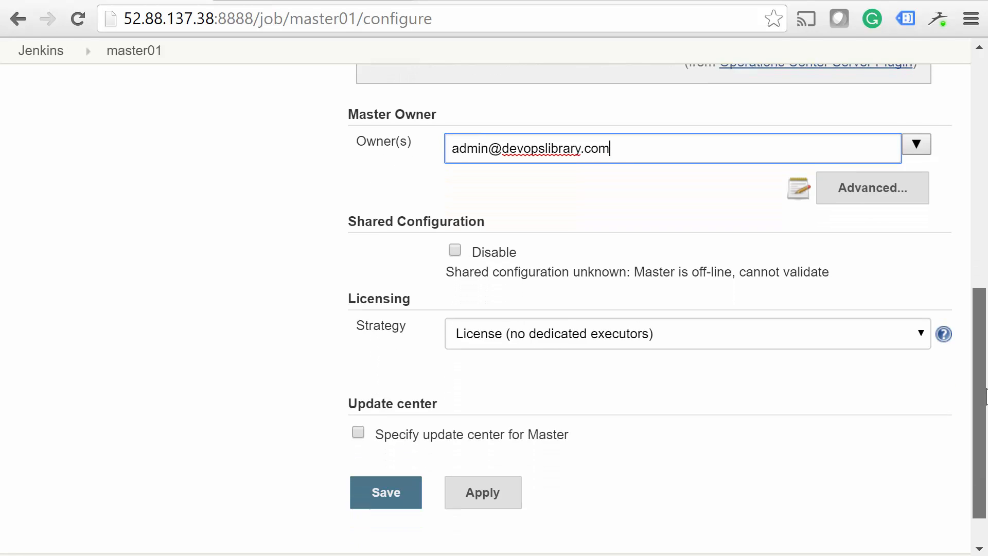
pyautogui.click(684, 333)
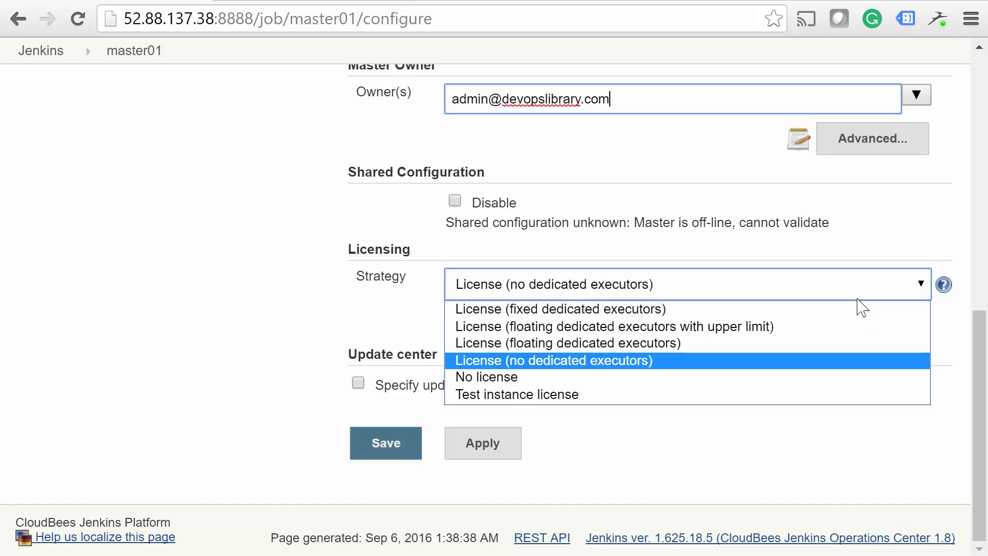
pyautogui.click(552, 360)
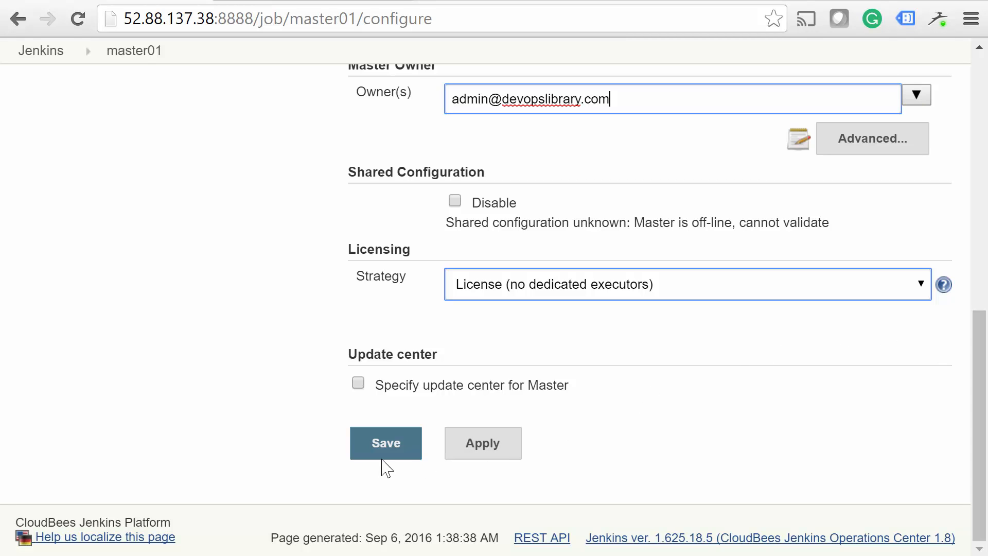
pyautogui.click(385, 443)
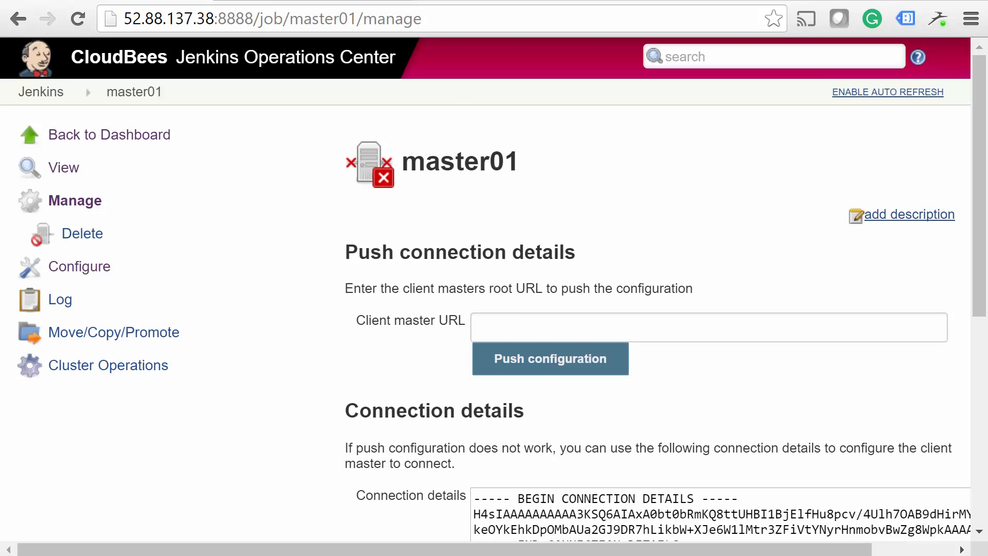
pyautogui.write('http://52.42.194.75:8080')
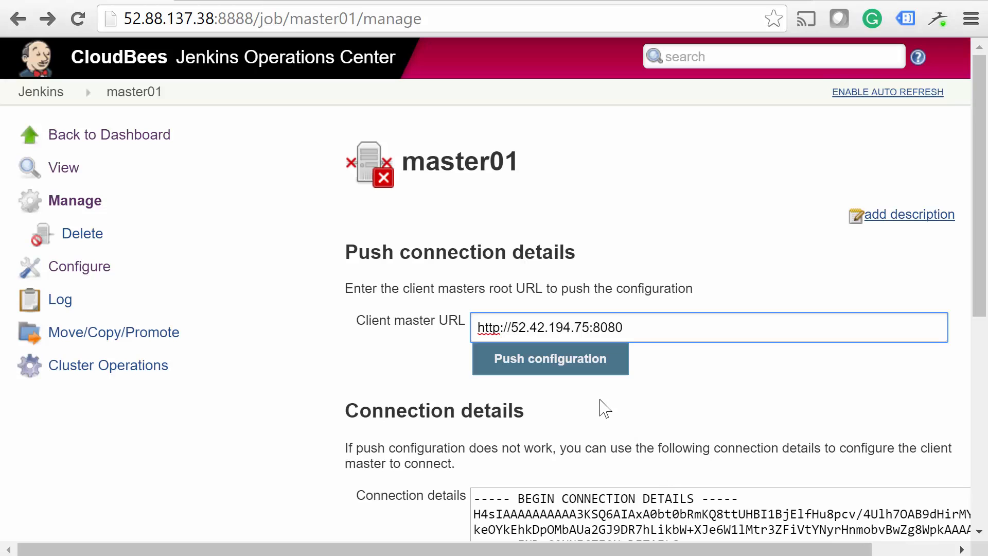
pyautogui.click(548, 358)
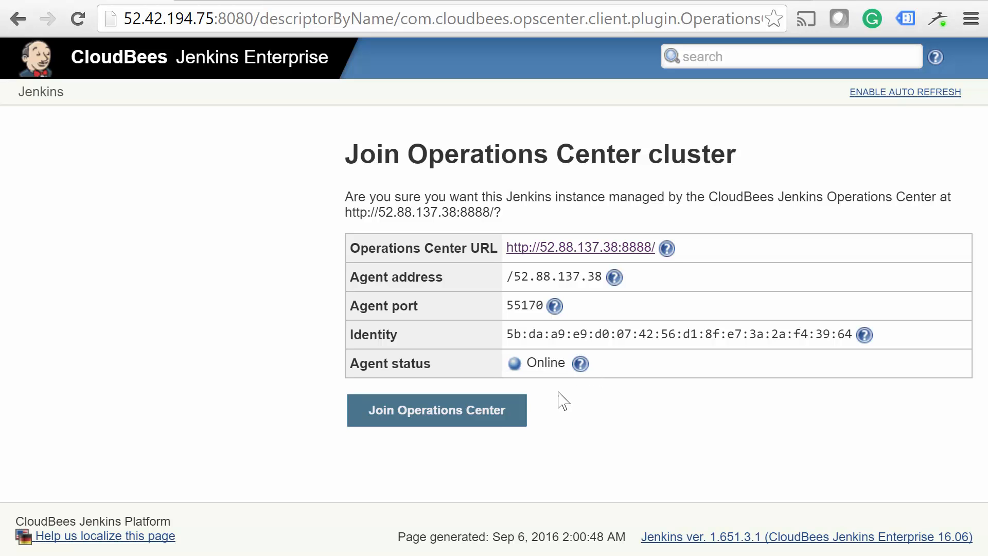
pyautogui.click(436, 409)
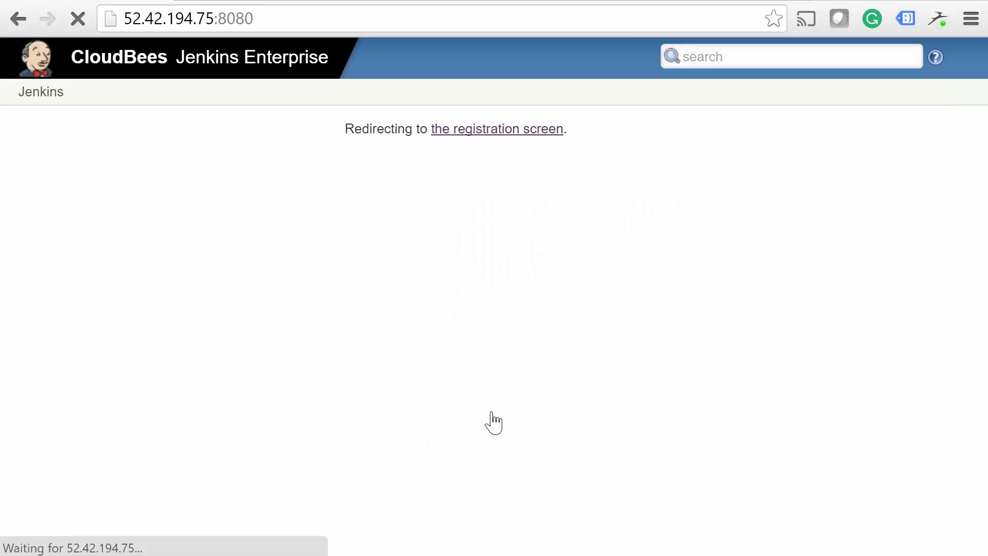
pyautogui.click(496, 128)
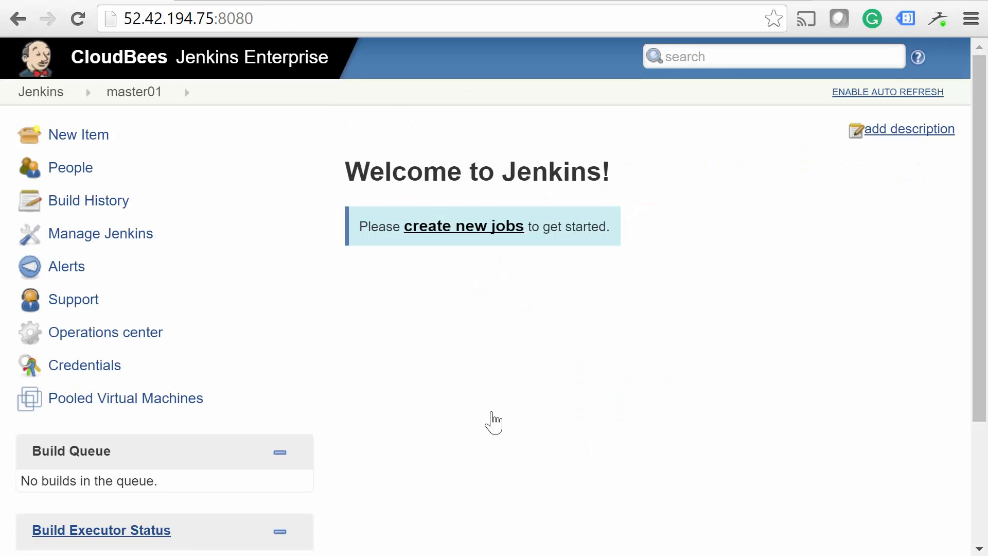
# Step: Return to the dashboard listing master01 and master02 and begin a new item
pyautogui.click(40, 92)
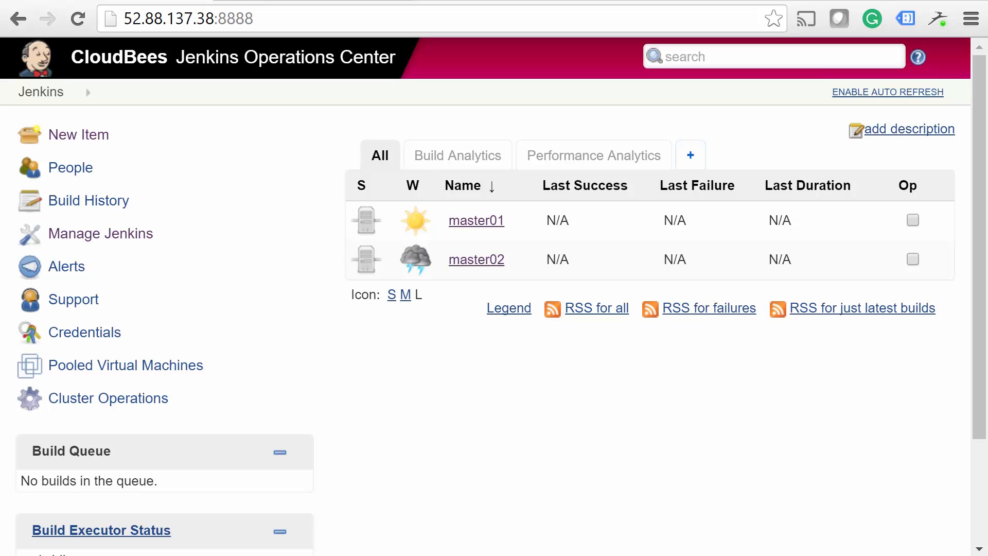
pyautogui.moveTo(141, 130)
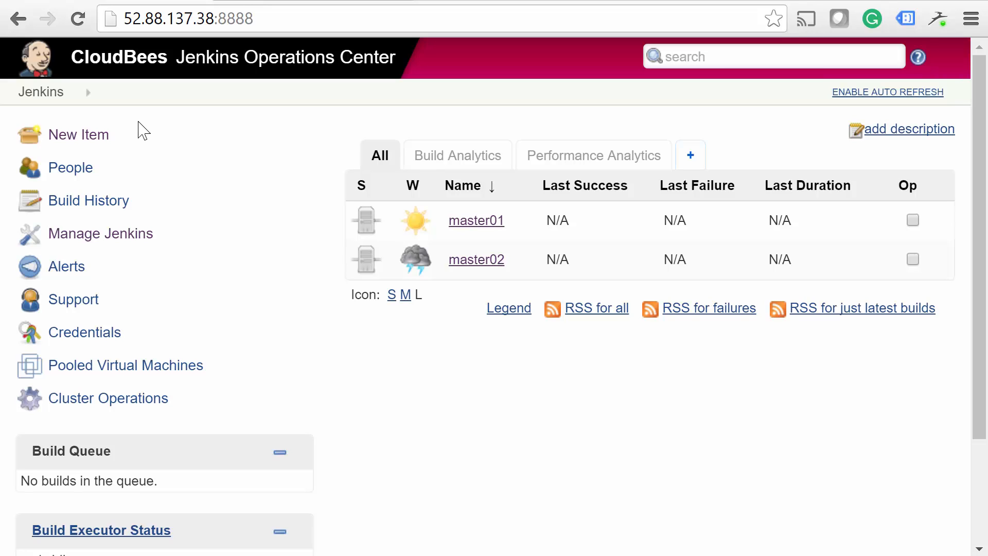
pyautogui.moveTo(130, 134)
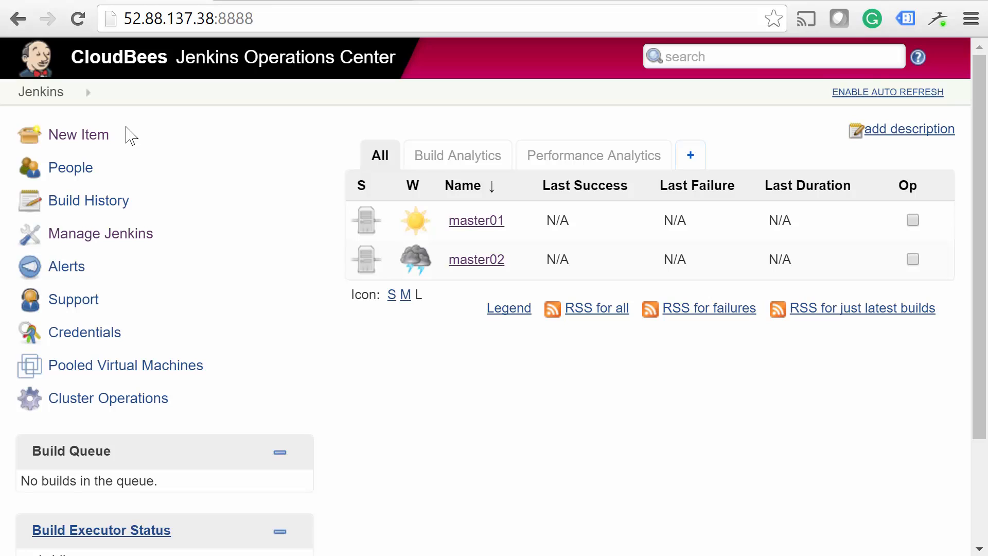
pyautogui.click(78, 134)
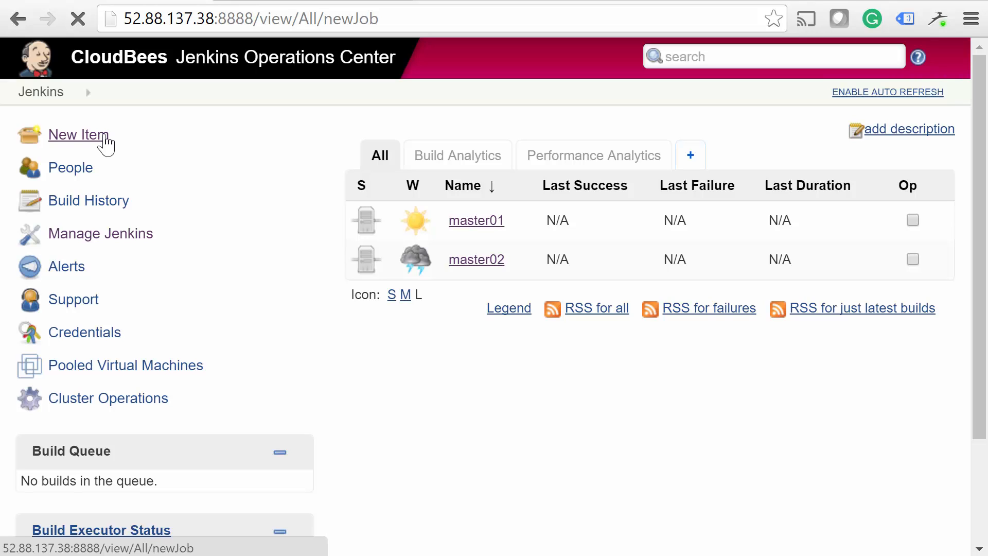
pyautogui.click(78, 134)
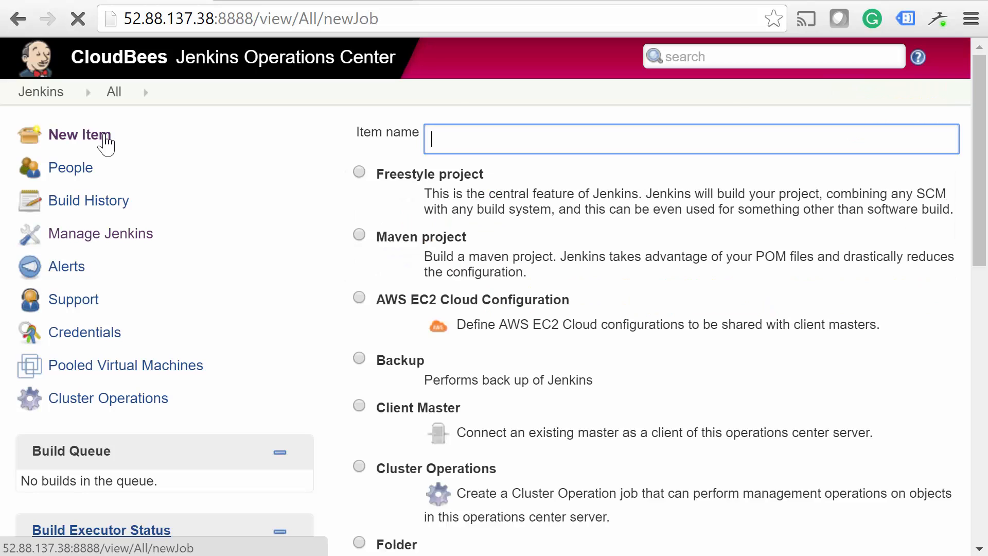
# Step: Create the javainstall item as a miscellaneous configuration container
pyautogui.write('ja')
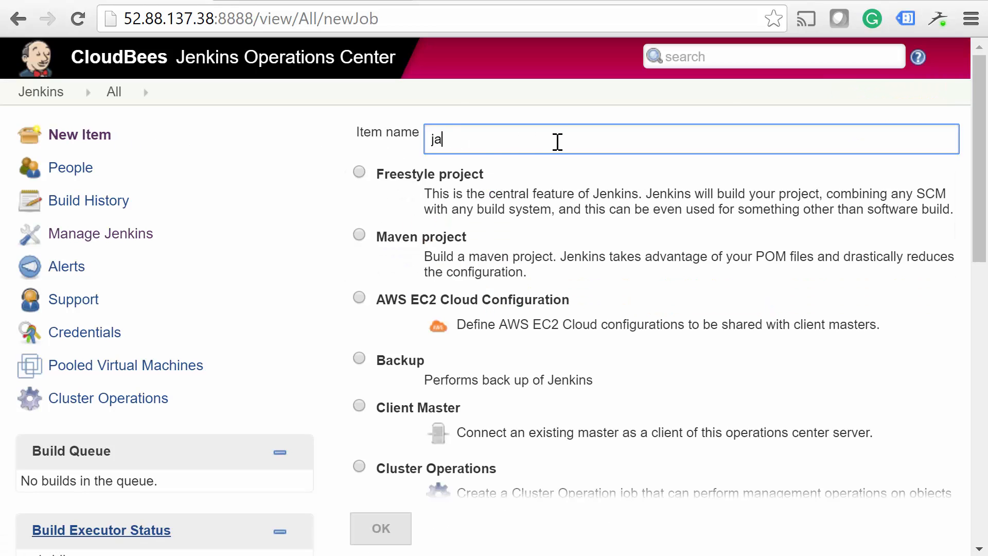
pyautogui.scroll(-3)
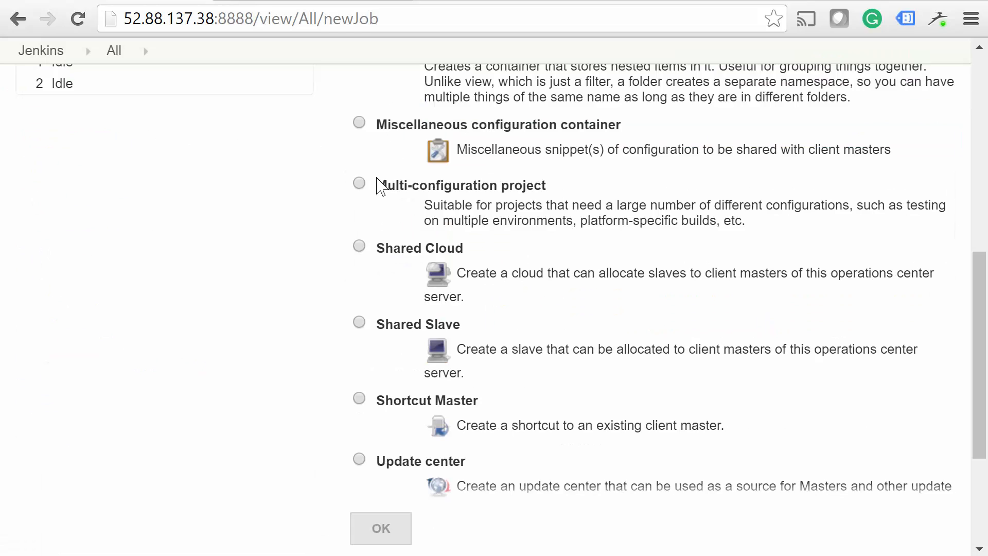
pyautogui.click(359, 121)
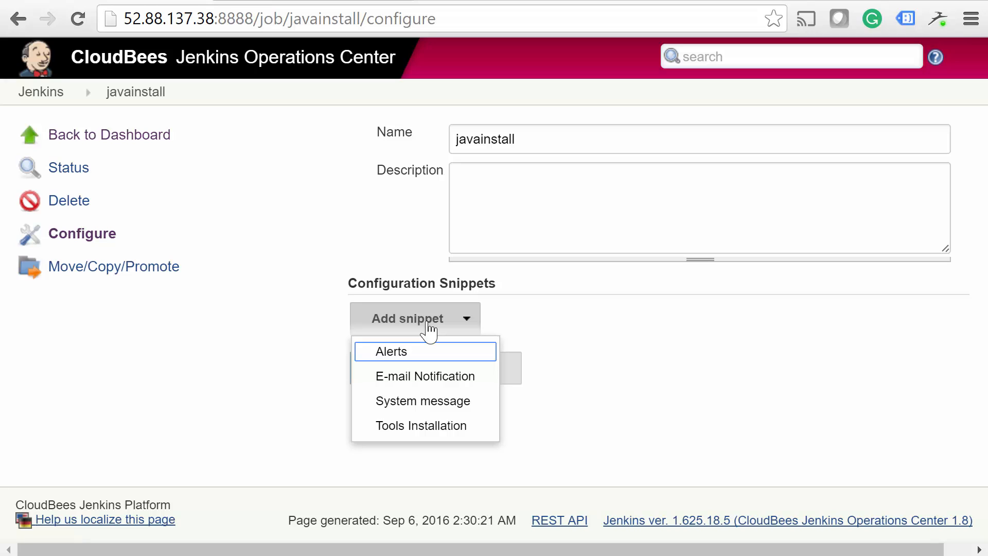
pyautogui.moveTo(421, 425)
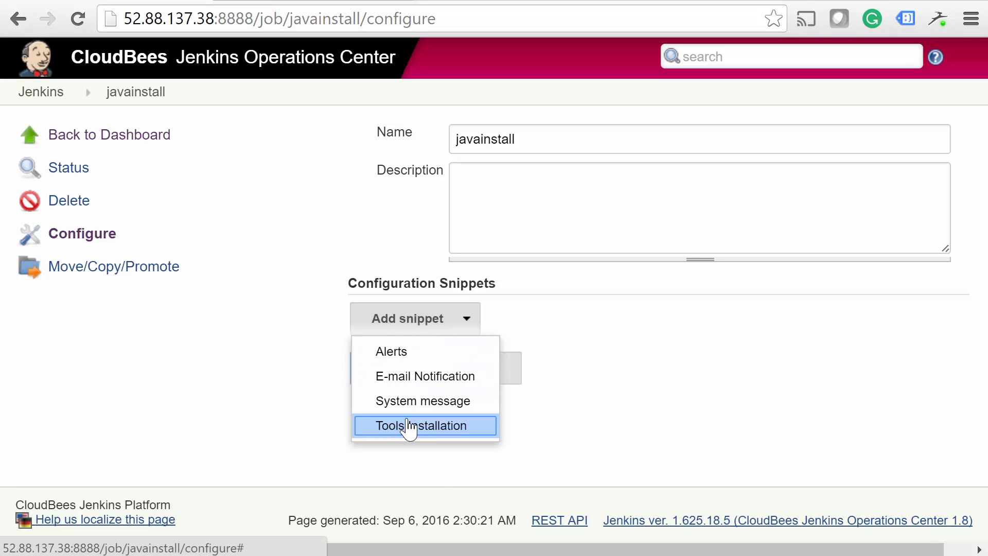
# Step: Add a Tools Installation snippet with JDK 8u102 named javainstall, licence accepted, and save
pyautogui.click(420, 425)
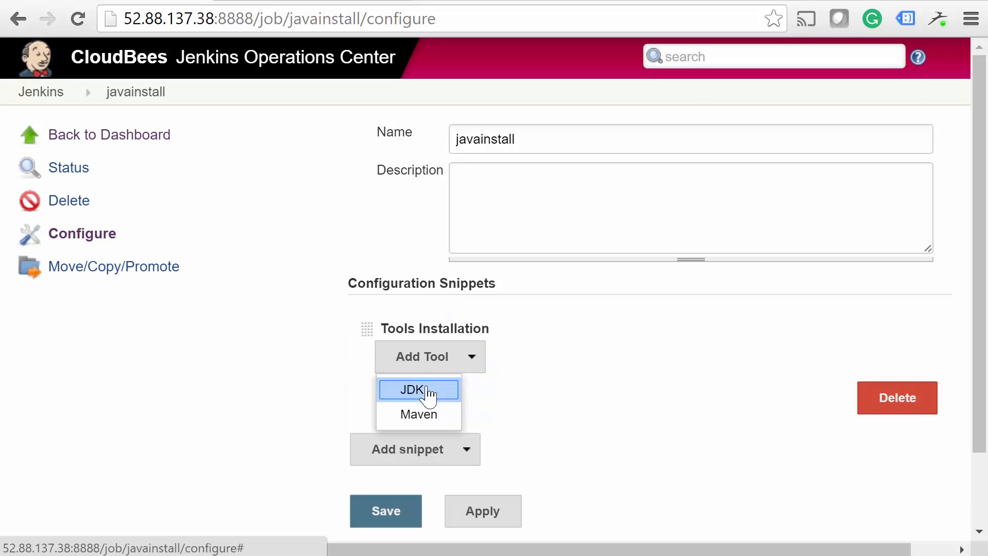
pyautogui.click(417, 389)
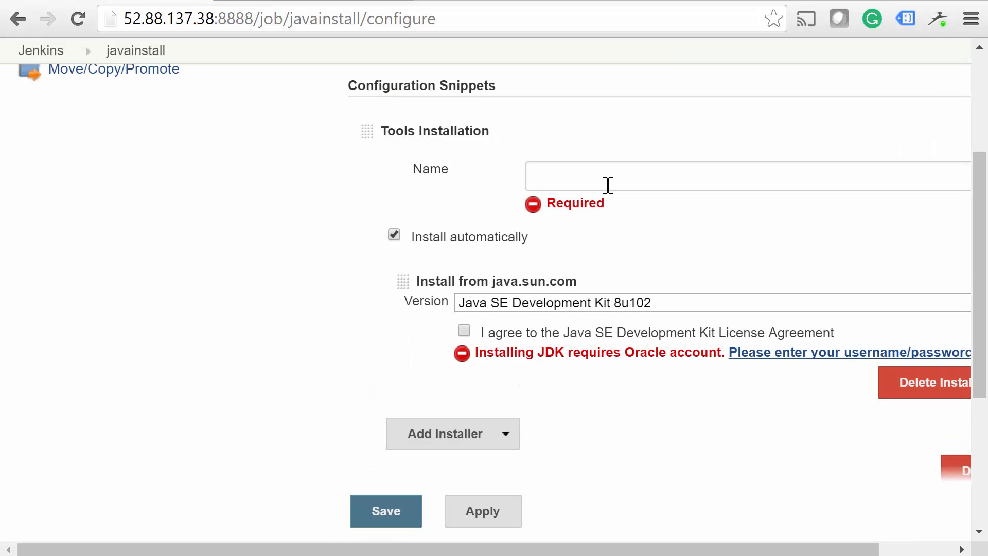
pyautogui.write('javainstall')
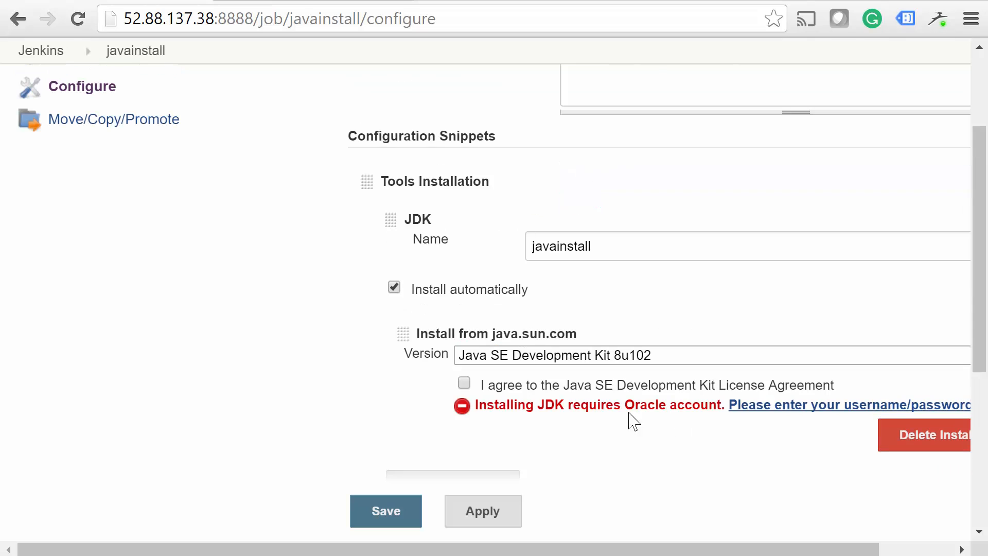
pyautogui.click(464, 384)
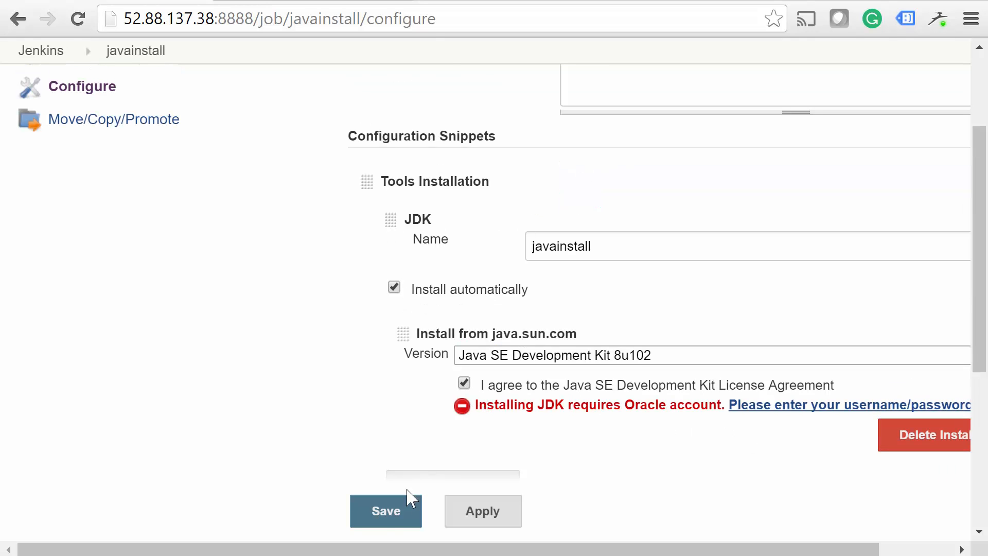
pyautogui.click(385, 511)
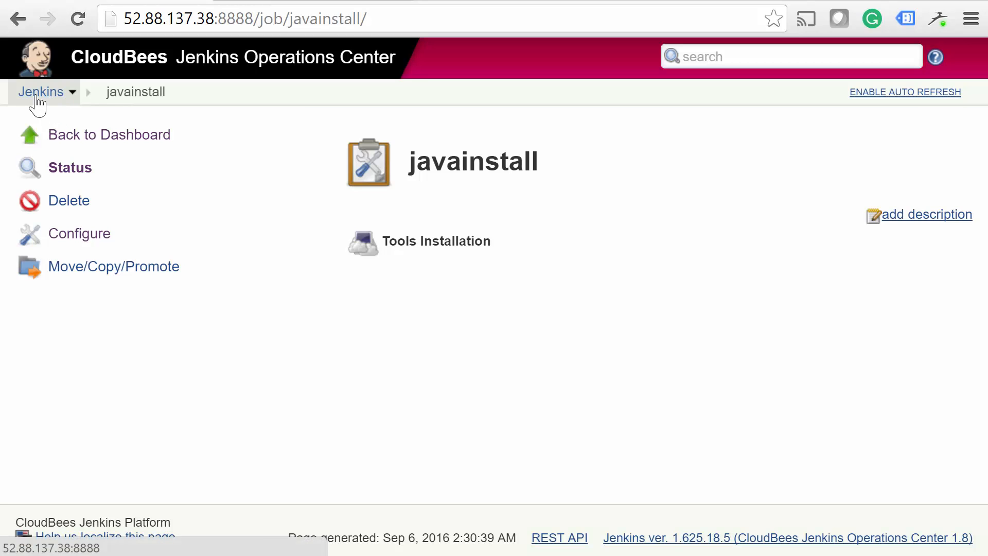
# Step: Return to the dashboard now listing javainstall with master01 and master02
pyautogui.click(41, 91)
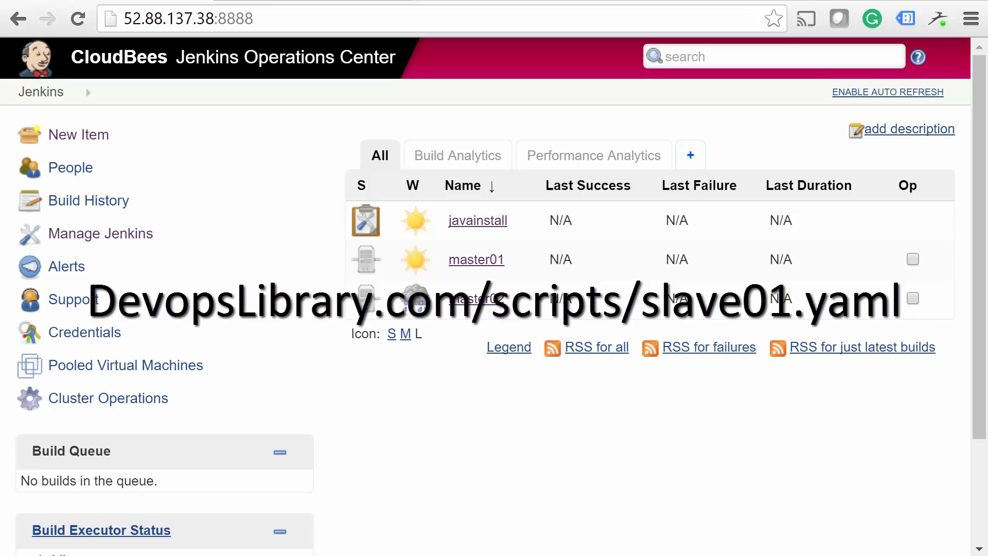
pyautogui.moveTo(79, 134)
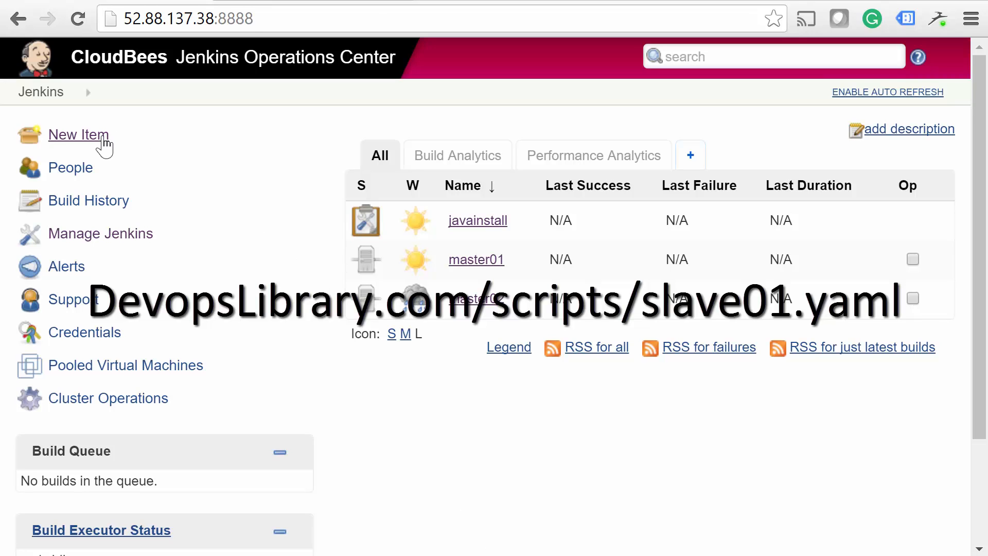
# Step: Create a new shared slave item named slave01
pyautogui.click(78, 133)
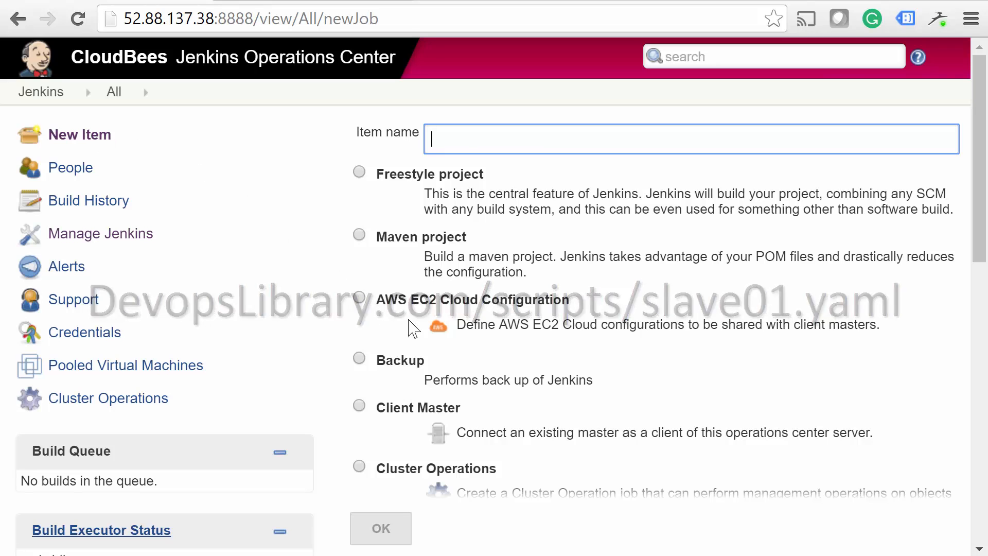
pyautogui.write('slave01')
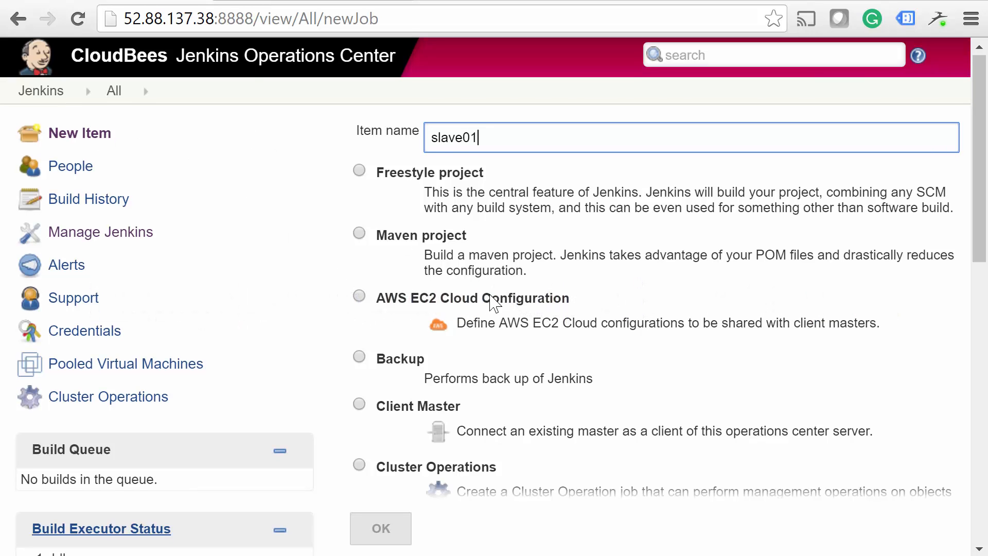
pyautogui.scroll(-3)
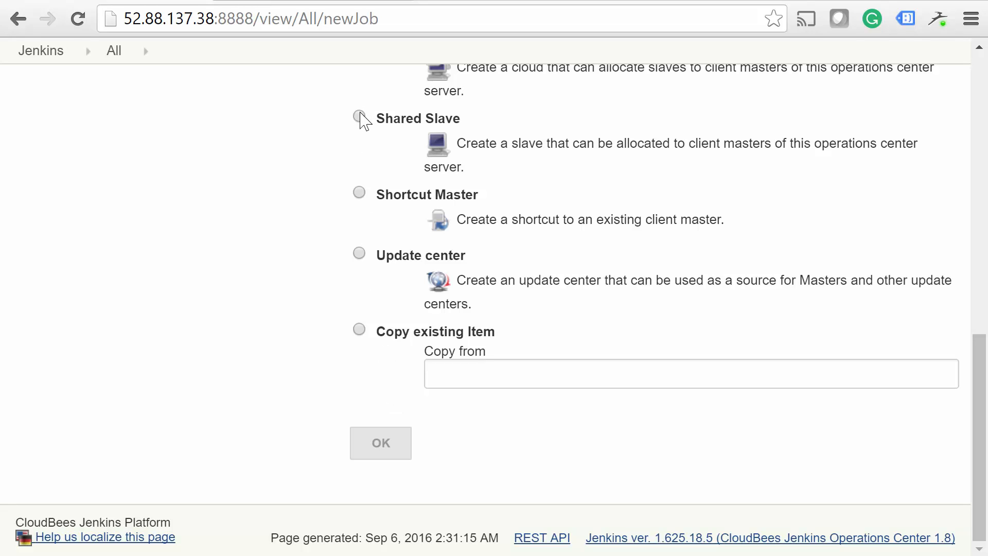
pyautogui.click(380, 442)
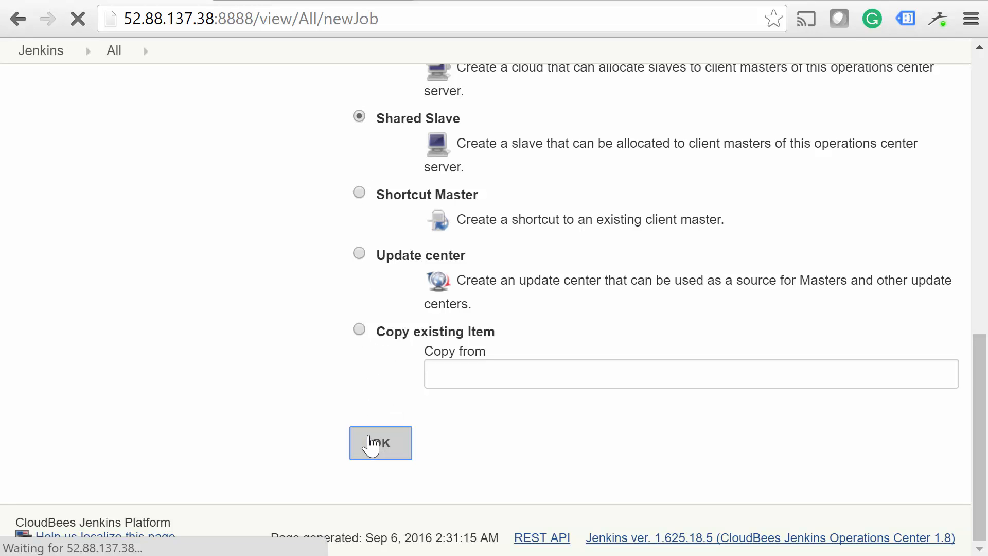
pyautogui.click(379, 442)
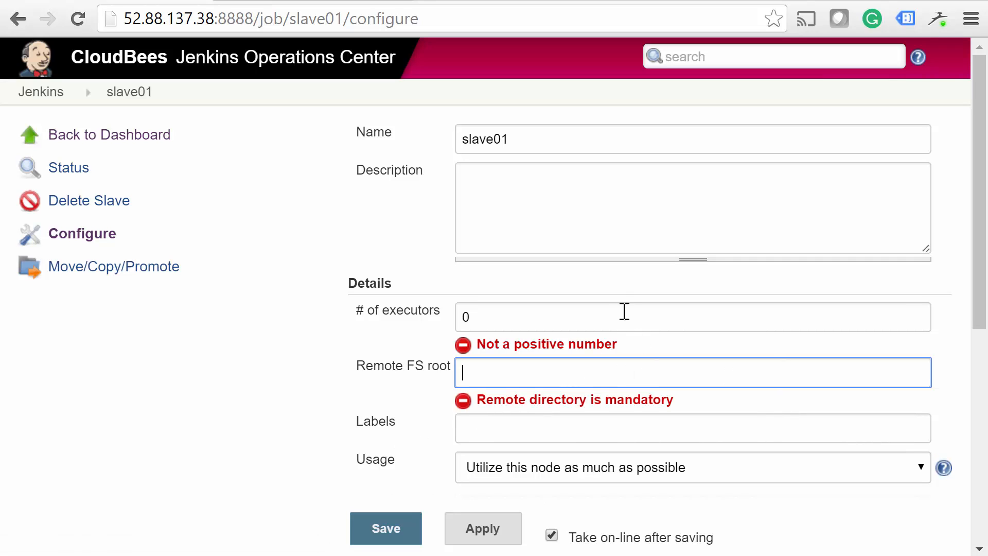
# Step: Configure slave01 with 4 executors, /jenkins root, linux label, host 52.39.113.132, and save
pyautogui.write('4')
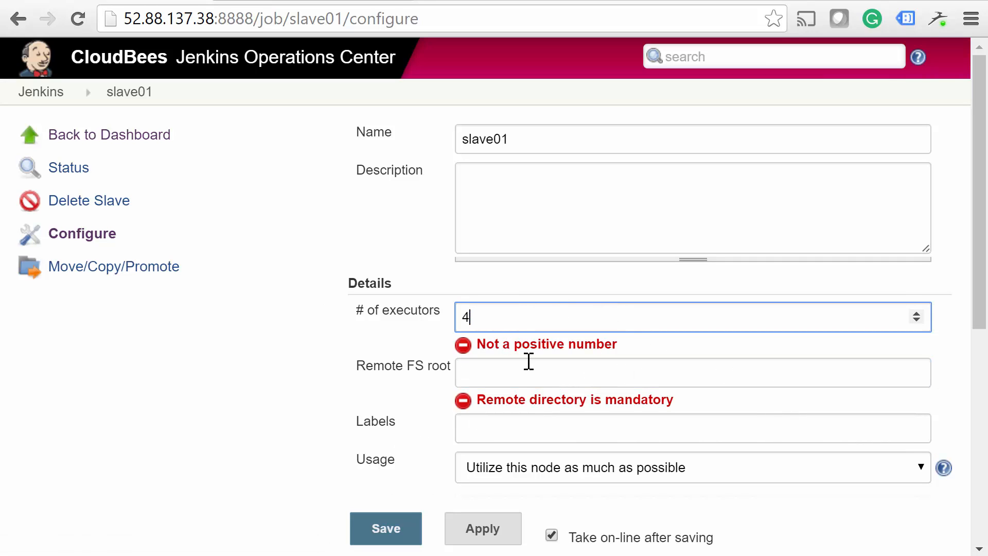
pyautogui.write('/jenkins')
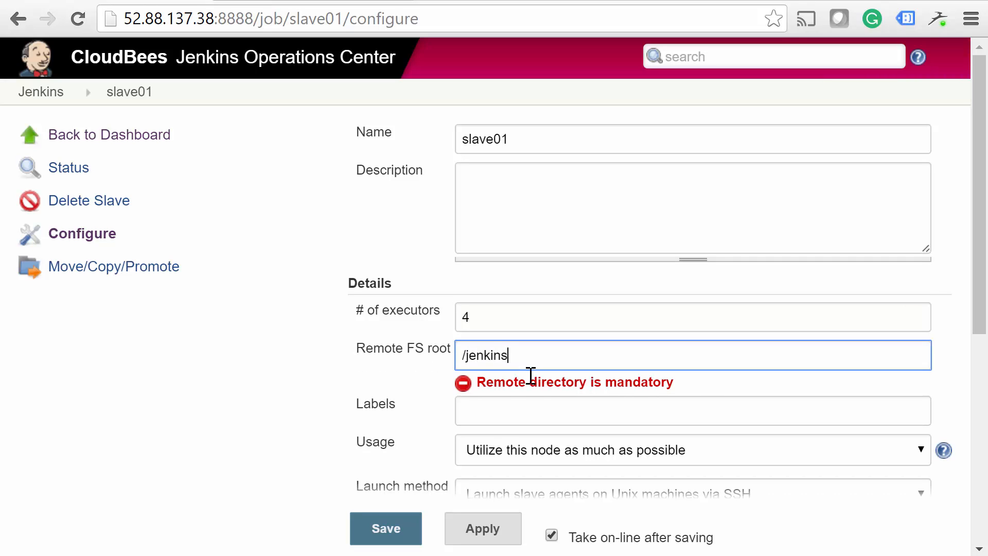
pyautogui.write('linux')
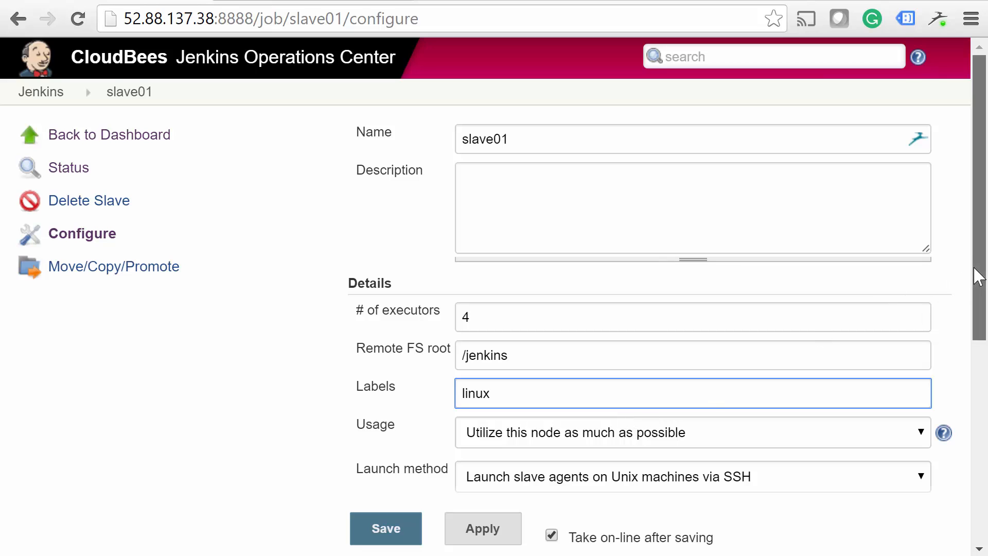
pyautogui.scroll(-3)
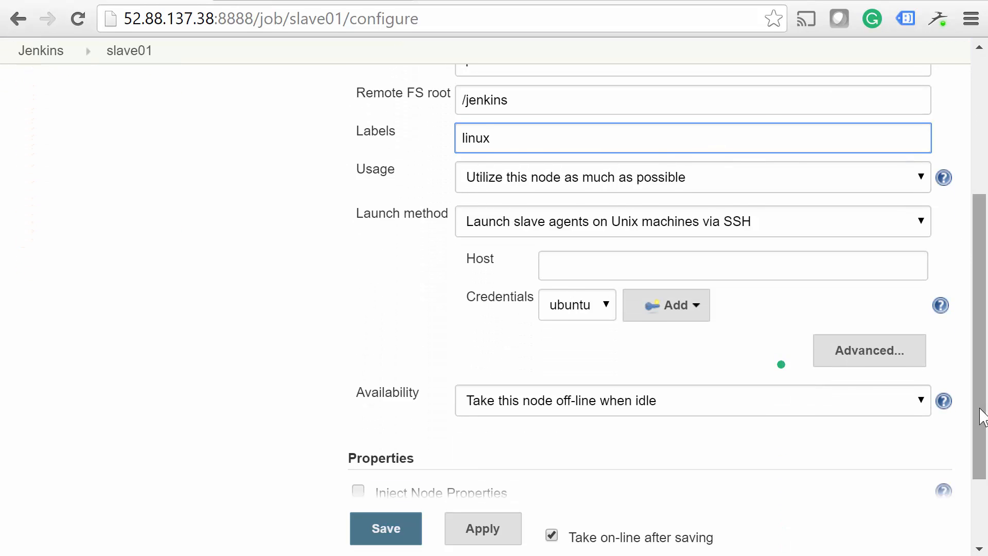
pyautogui.write('52.39.113.132')
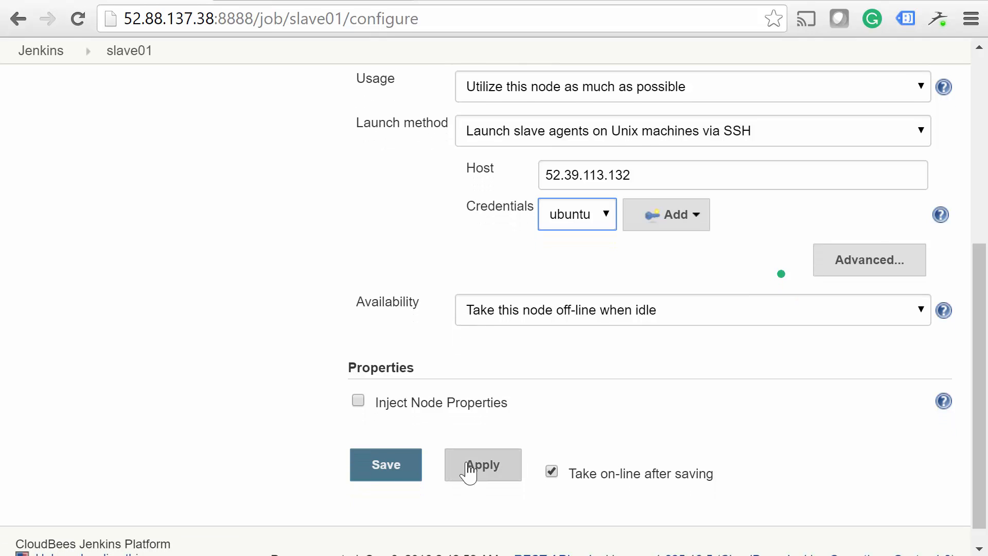
pyautogui.click(385, 464)
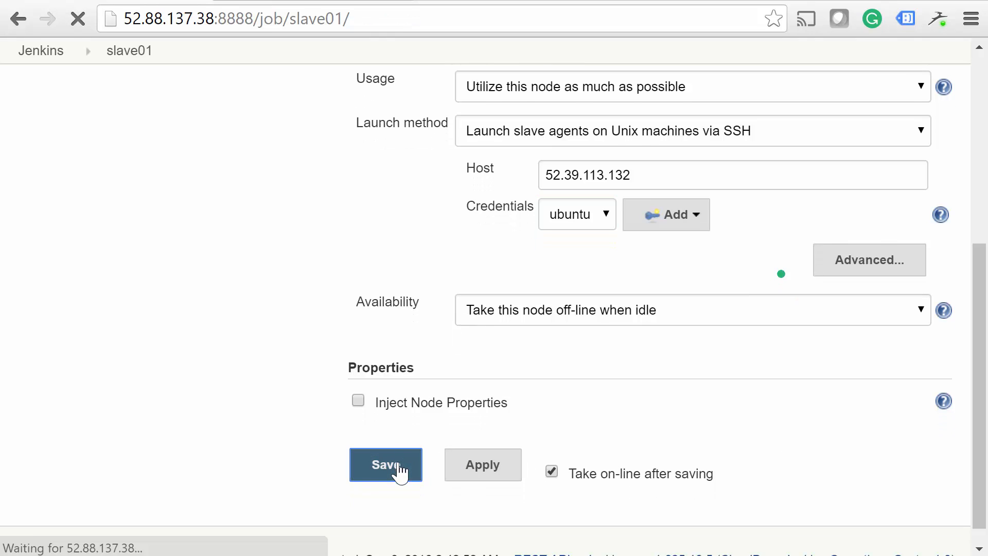
pyautogui.click(385, 464)
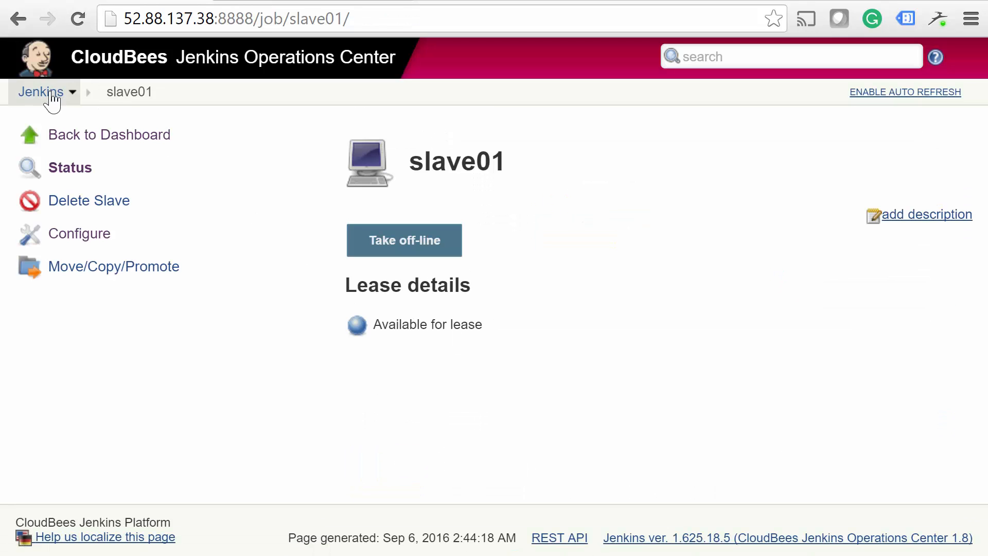
# Step: From the dashboard, begin a new item of the Cluster Operations type
pyautogui.click(40, 92)
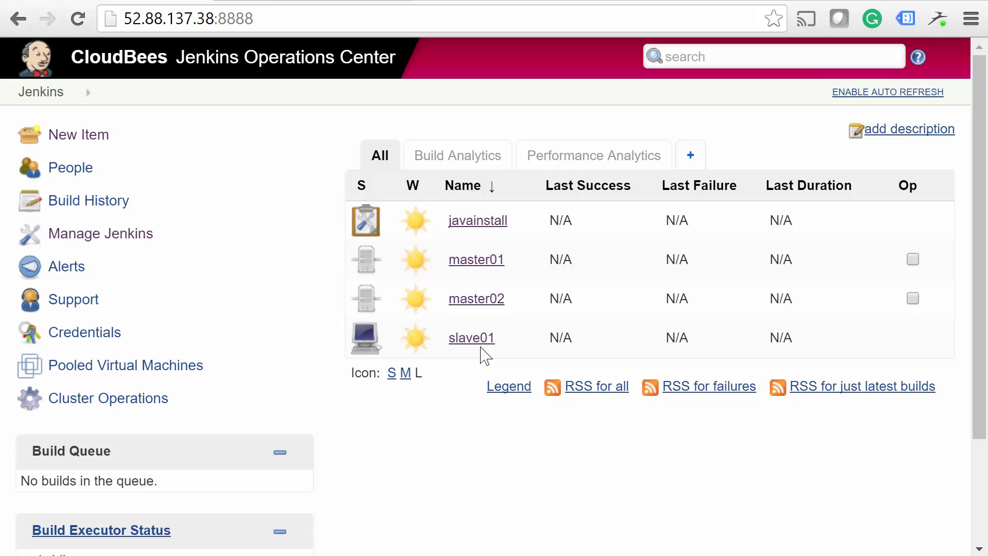
pyautogui.moveTo(415, 336)
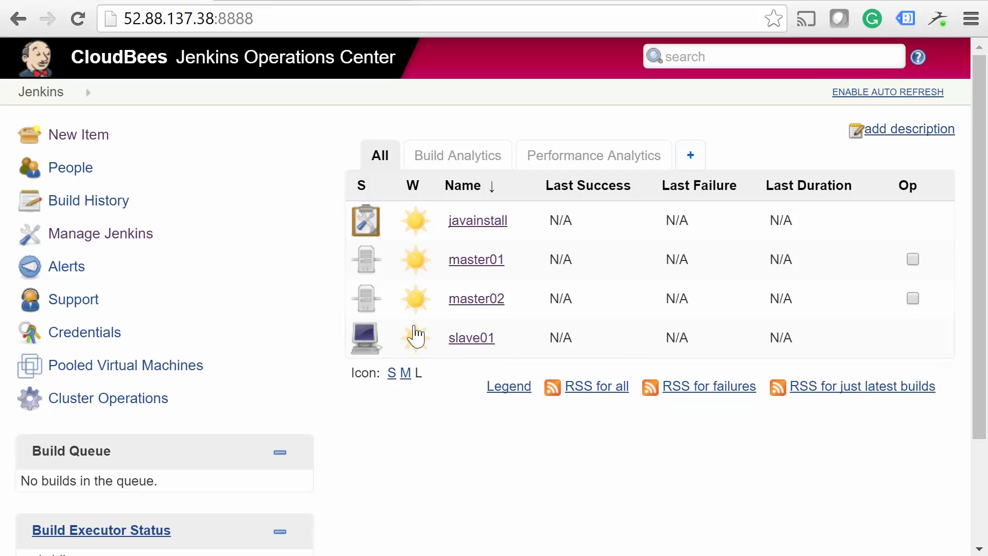
pyautogui.click(79, 133)
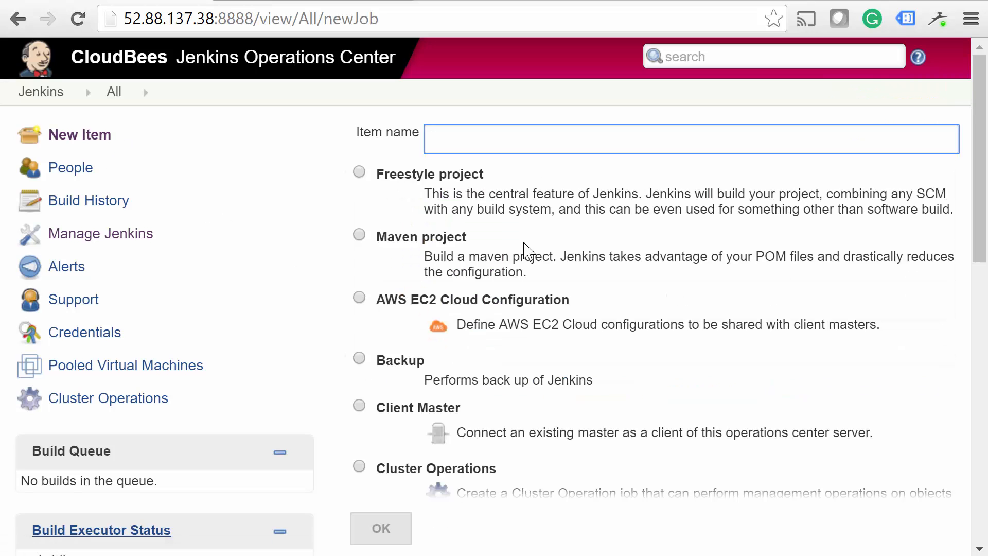
pyautogui.click(691, 139)
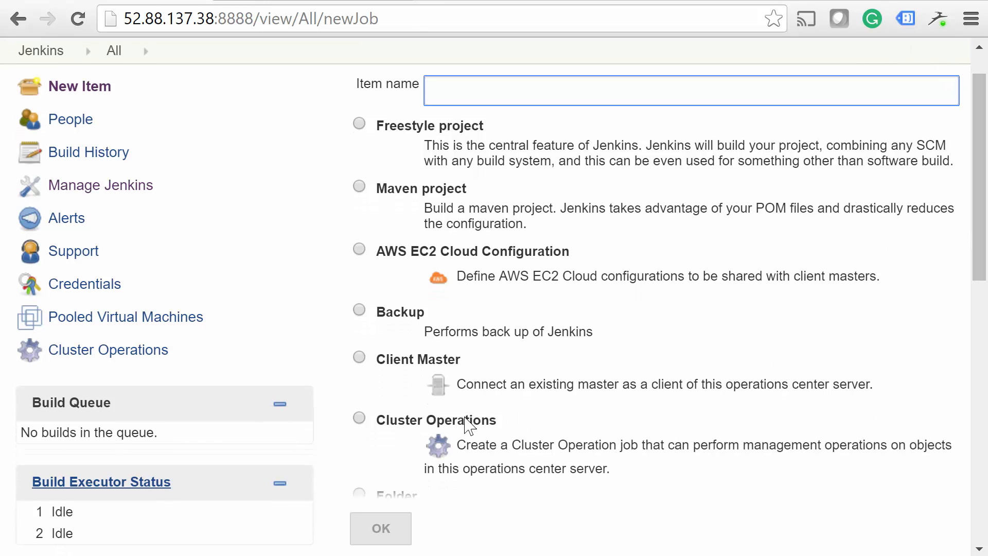
pyautogui.click(359, 417)
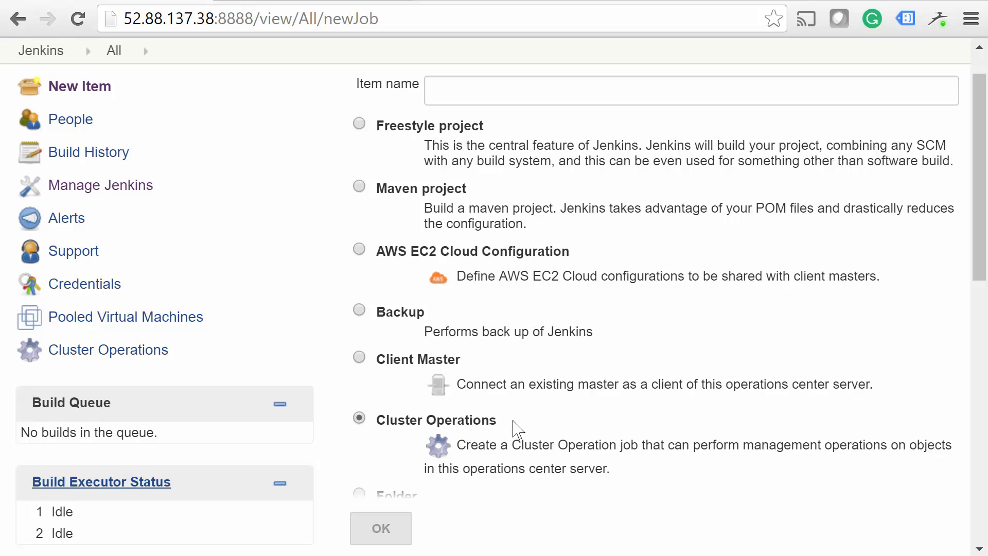
pyautogui.moveTo(200, 175)
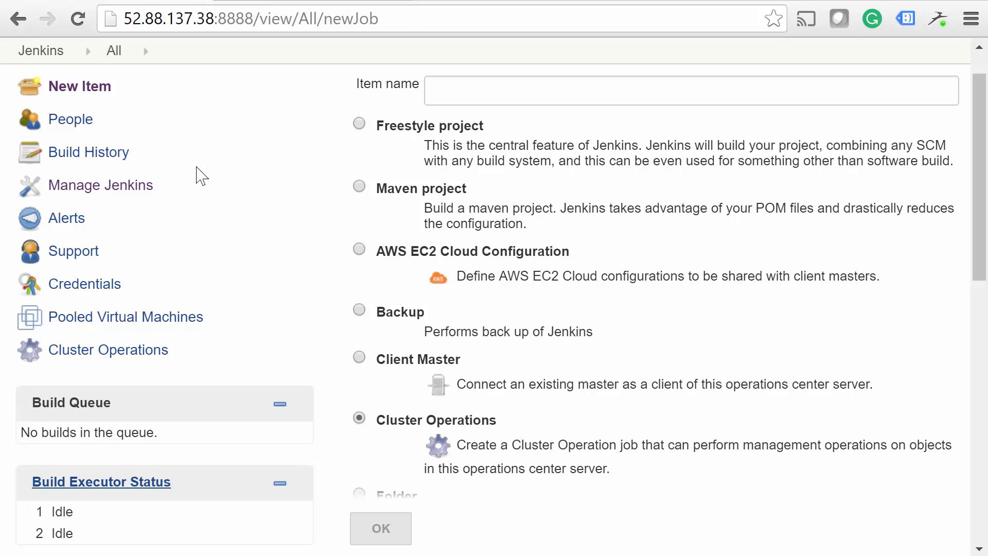
# Step: Create a new cluster operation item named restart-all-masters
pyautogui.click(690, 91)
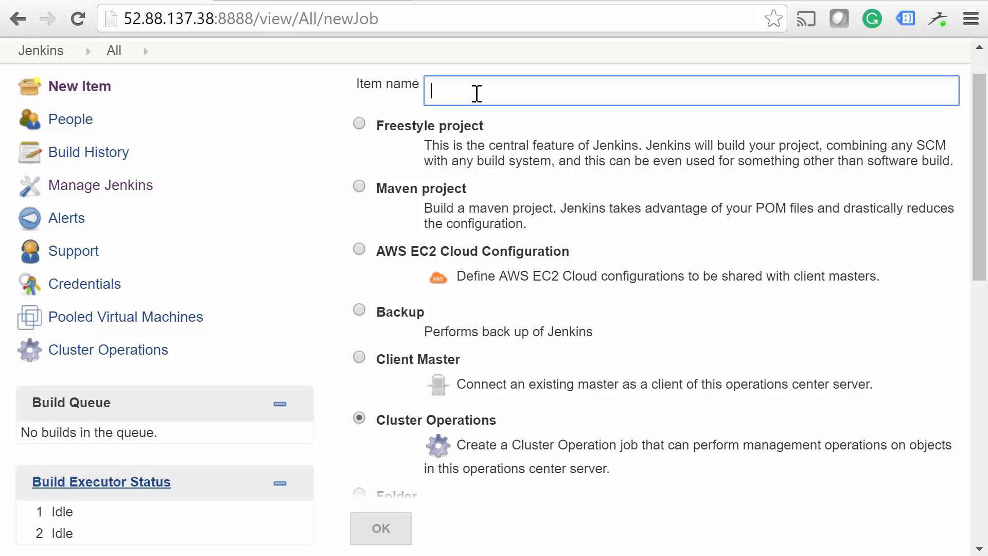
pyautogui.write('restart-all-mast')
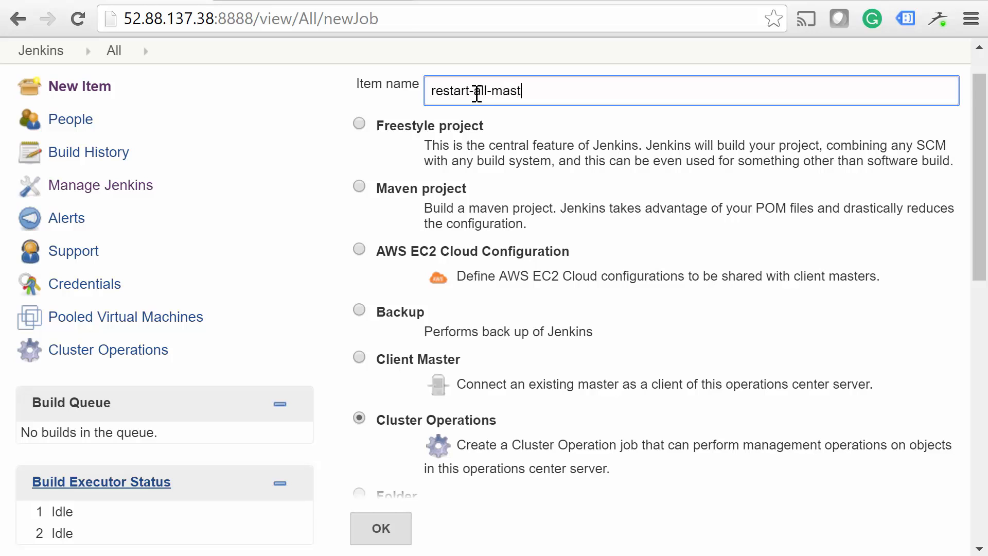
pyautogui.write('ers')
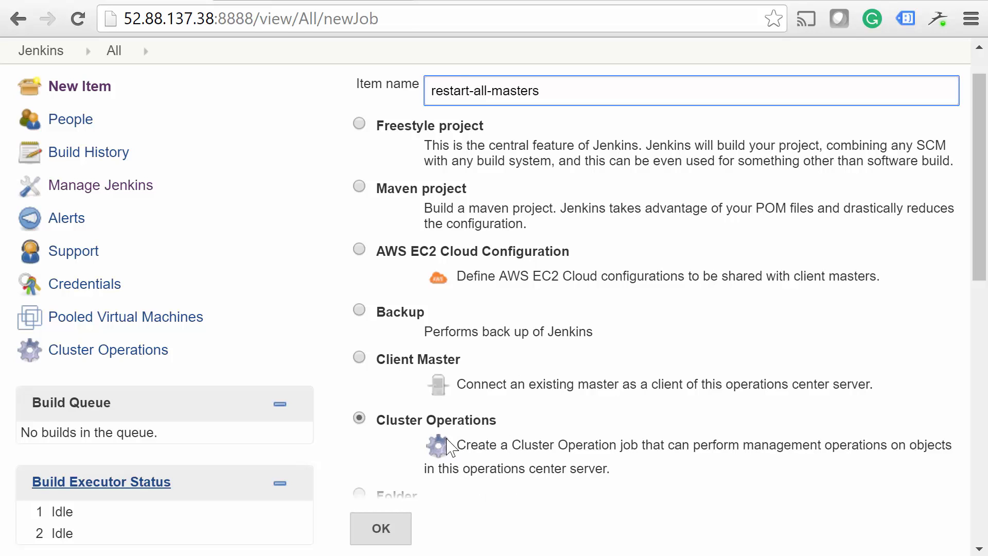
pyautogui.click(380, 528)
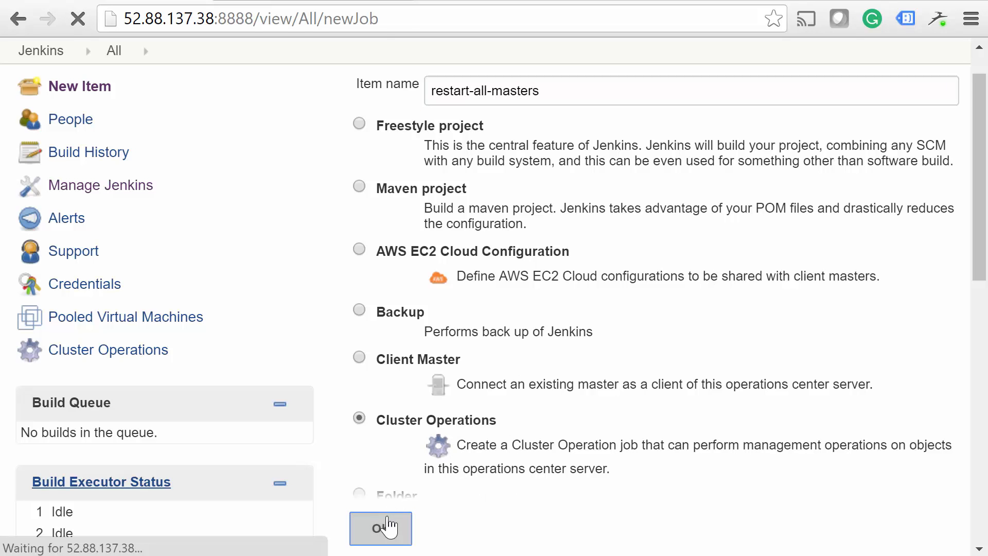
pyautogui.click(380, 528)
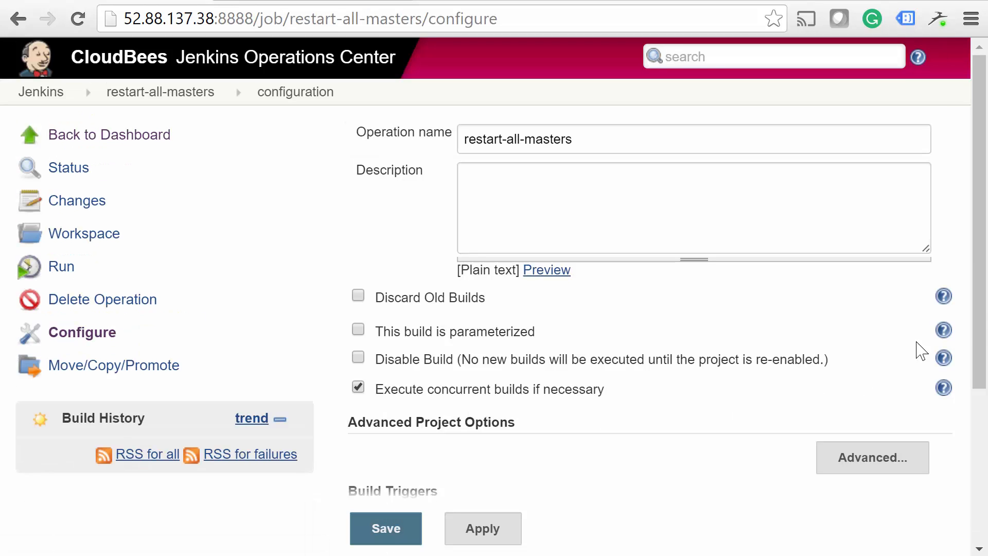
pyautogui.scroll(-3)
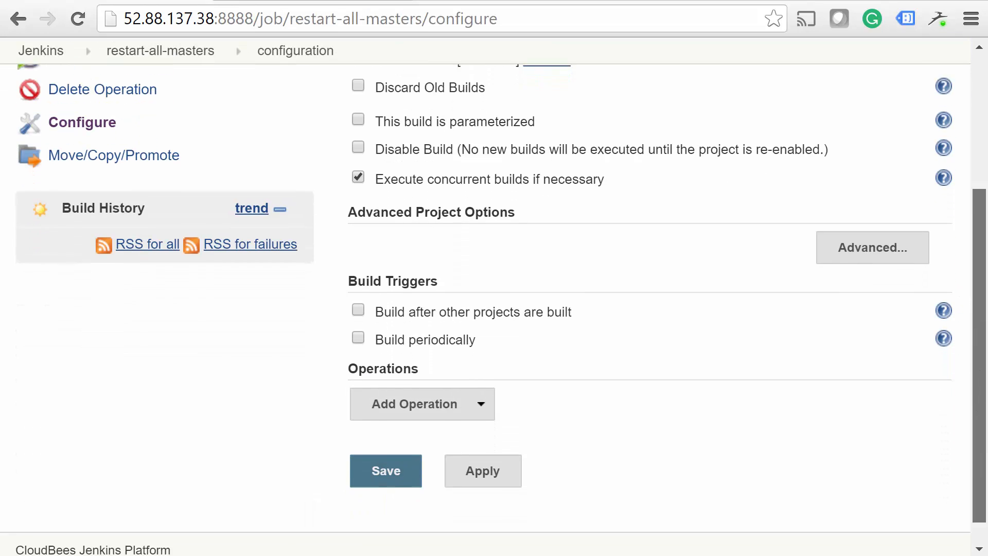
# Step: Add a Masters operation targeting masters from the Operations Center root
pyautogui.click(422, 404)
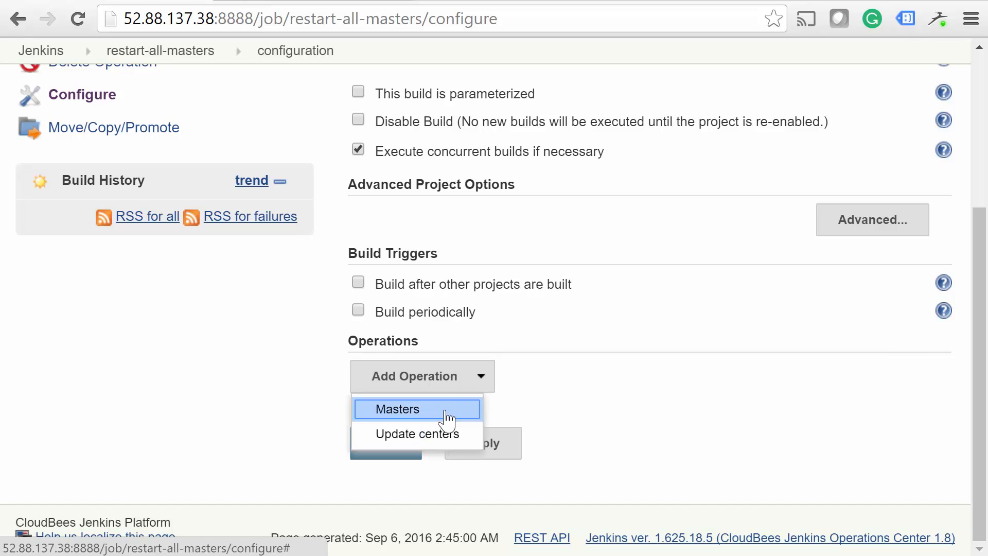
pyautogui.click(397, 409)
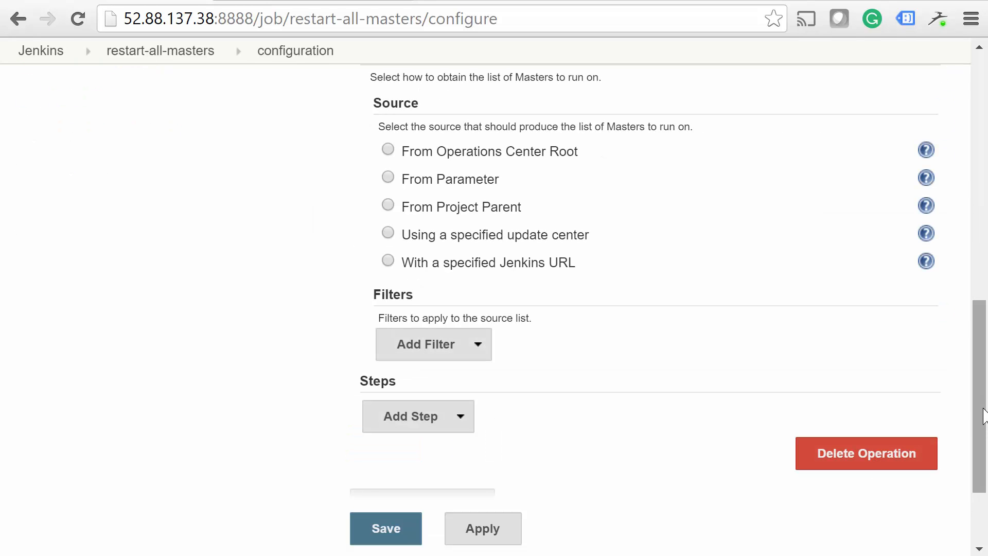
pyautogui.scroll(3)
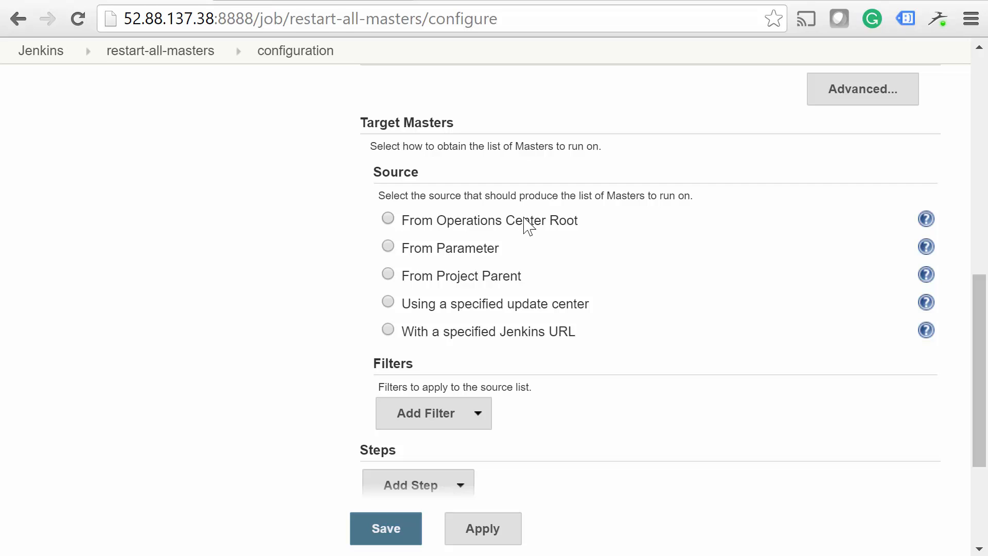
pyautogui.click(388, 217)
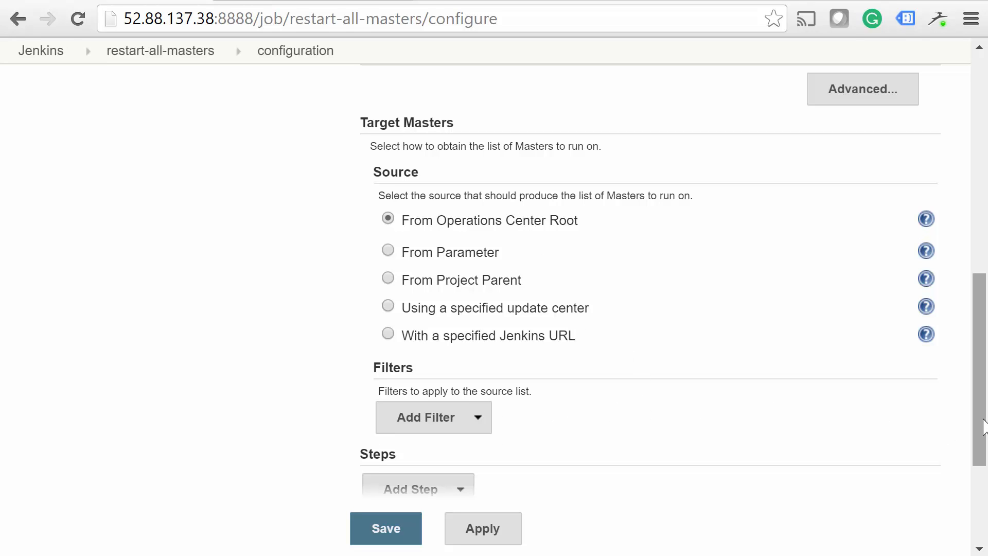
# Step: Add a Restart Now step to the masters operation
pyautogui.scroll(-3)
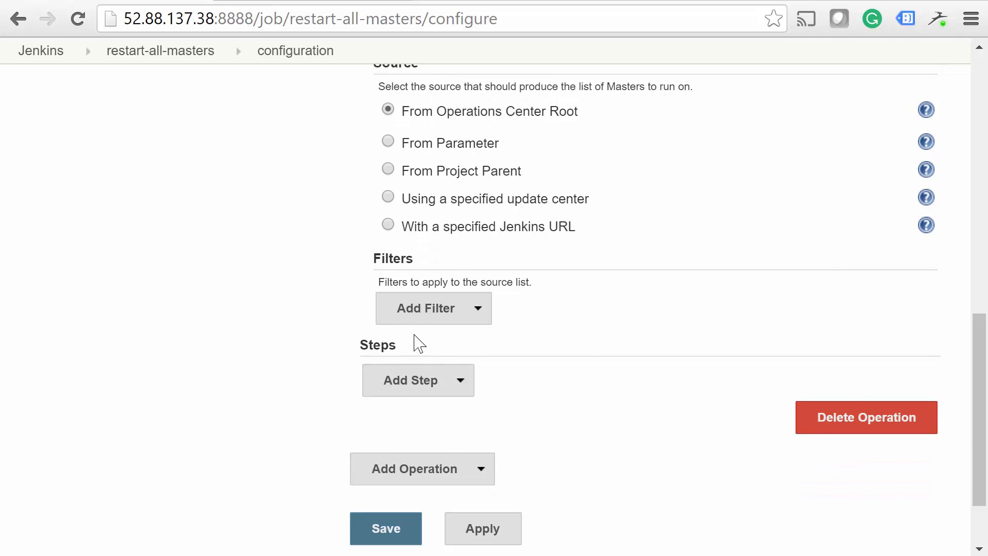
pyautogui.click(425, 307)
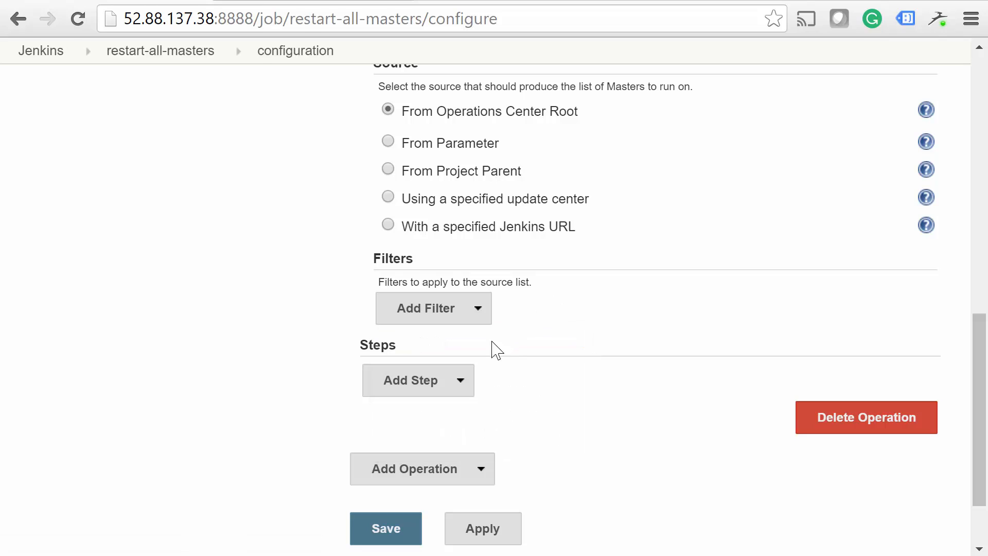
pyautogui.click(411, 380)
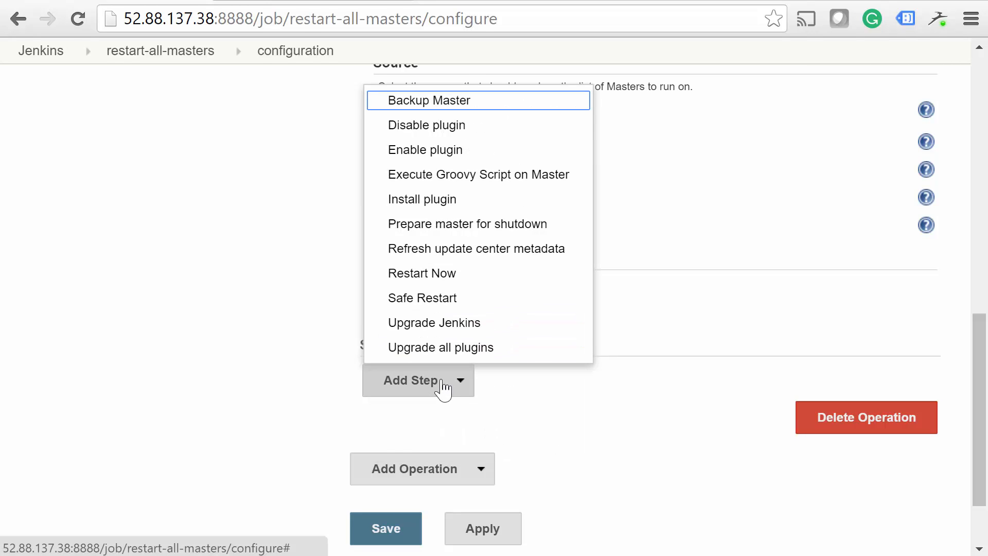
pyautogui.moveTo(477, 322)
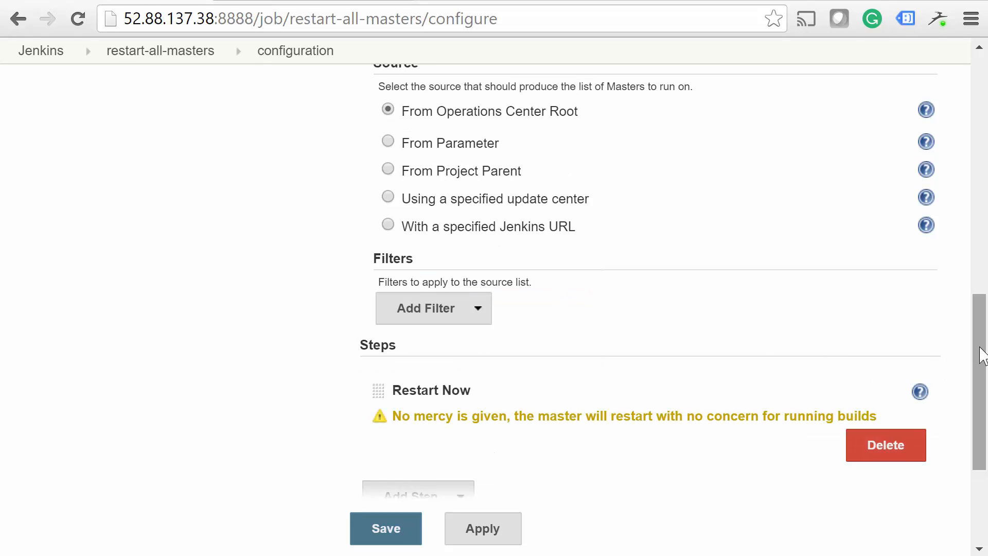
pyautogui.scroll(-3)
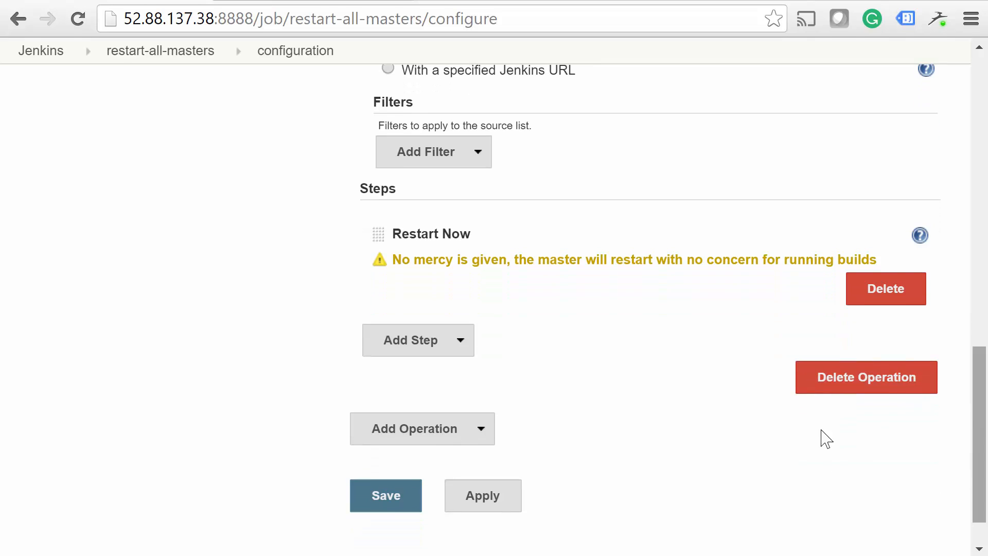
# Step: Save restart-all-masters, run it from the dashboard and reload to see masters go down
pyautogui.click(385, 495)
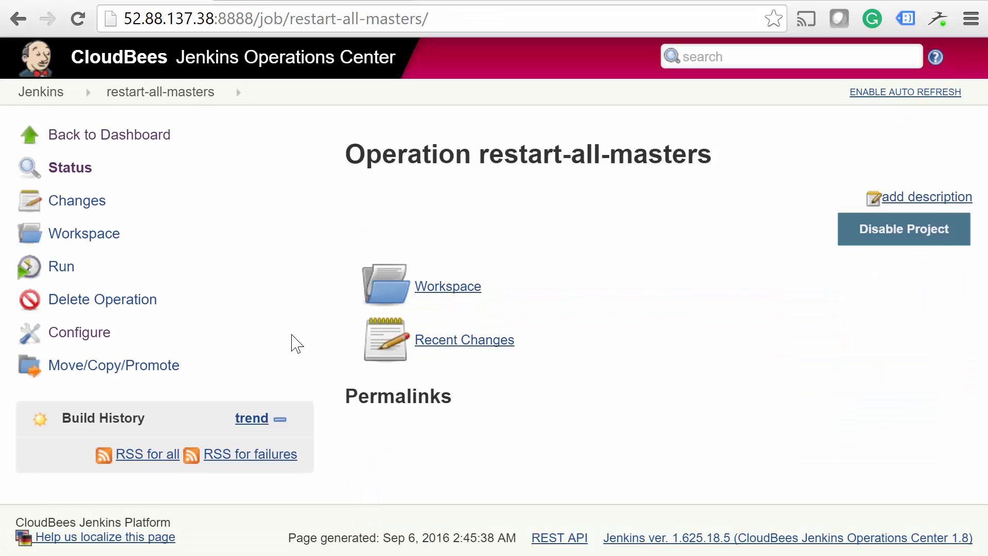
pyautogui.moveTo(229, 138)
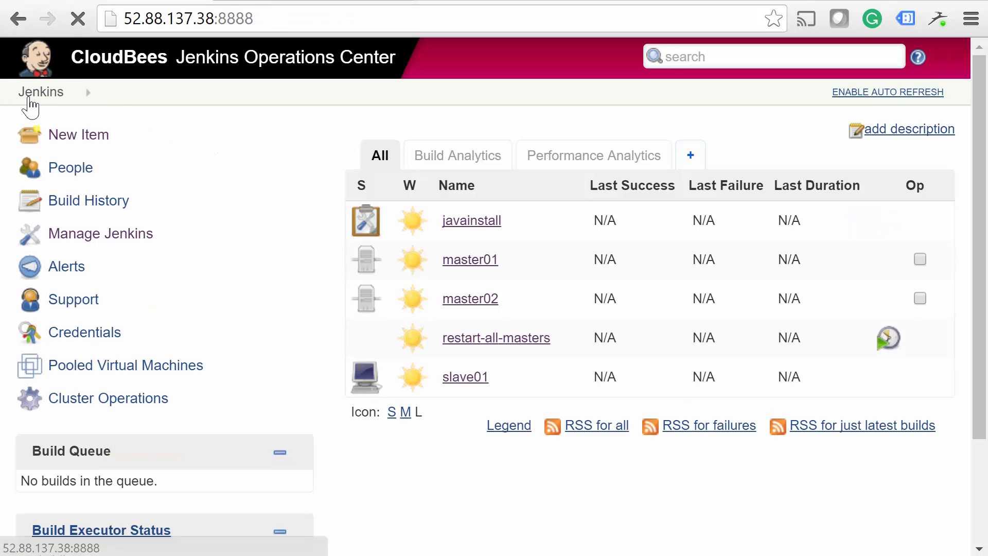
pyautogui.click(888, 337)
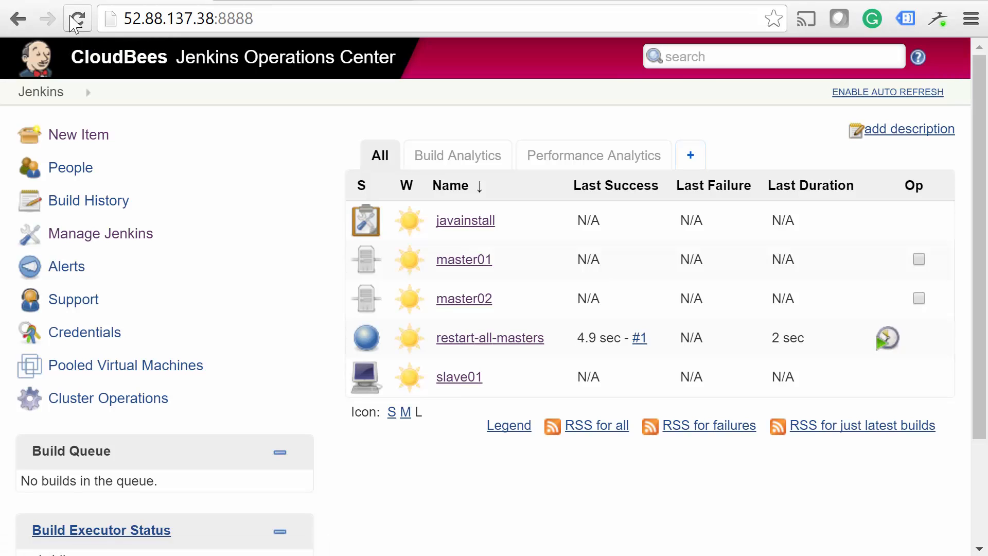
pyautogui.click(77, 17)
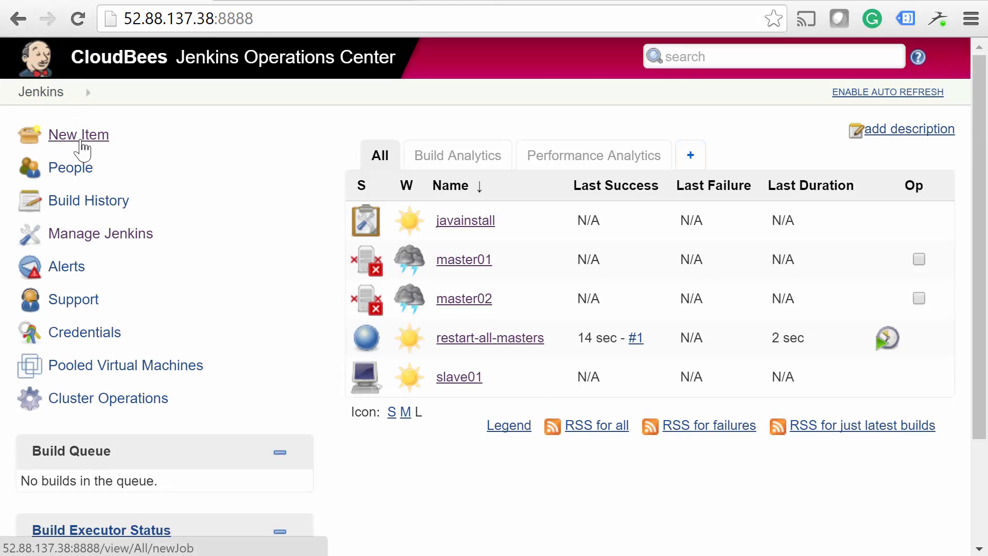
# Step: Create a new Update center item named updatecenter01
pyautogui.click(79, 134)
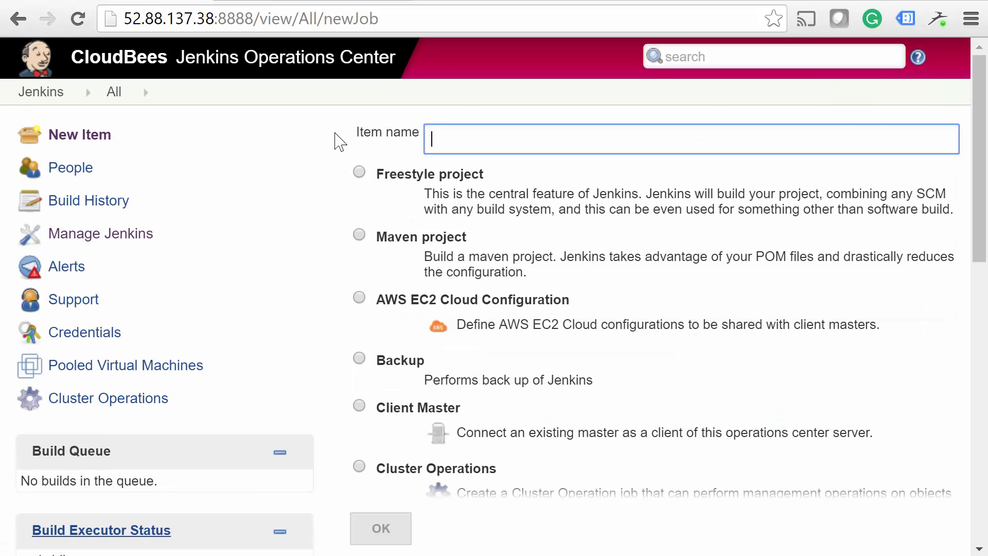
pyautogui.write('updatecenter01')
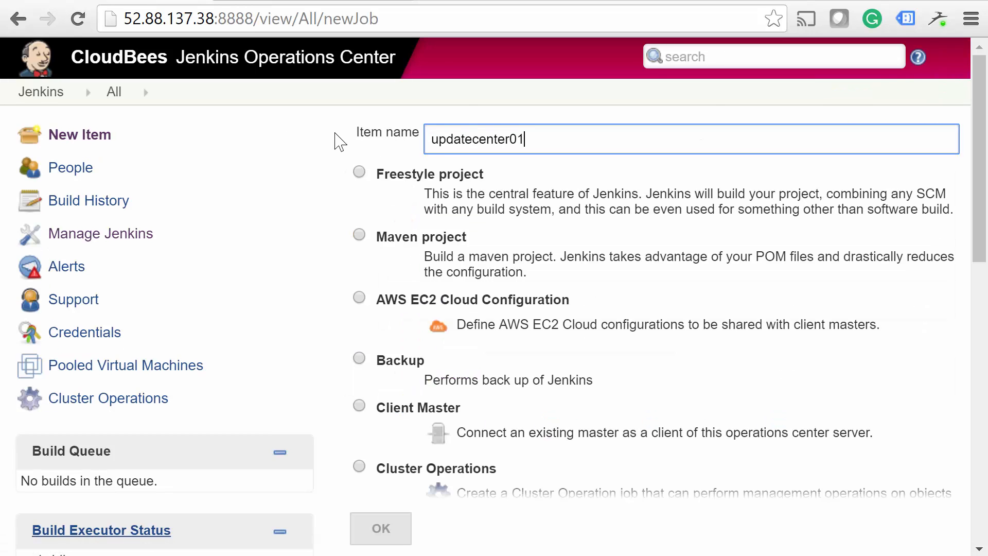
pyautogui.scroll(-3)
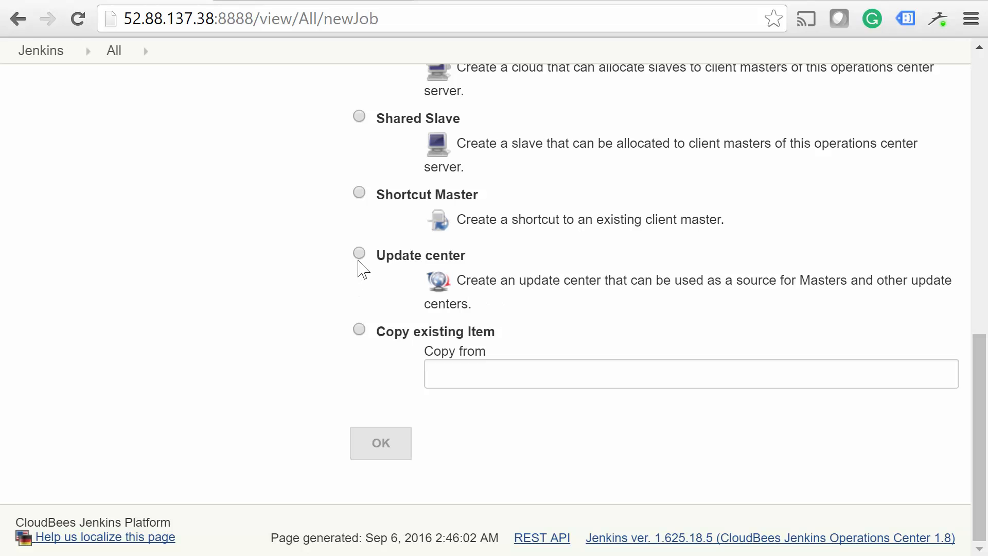
pyautogui.click(380, 443)
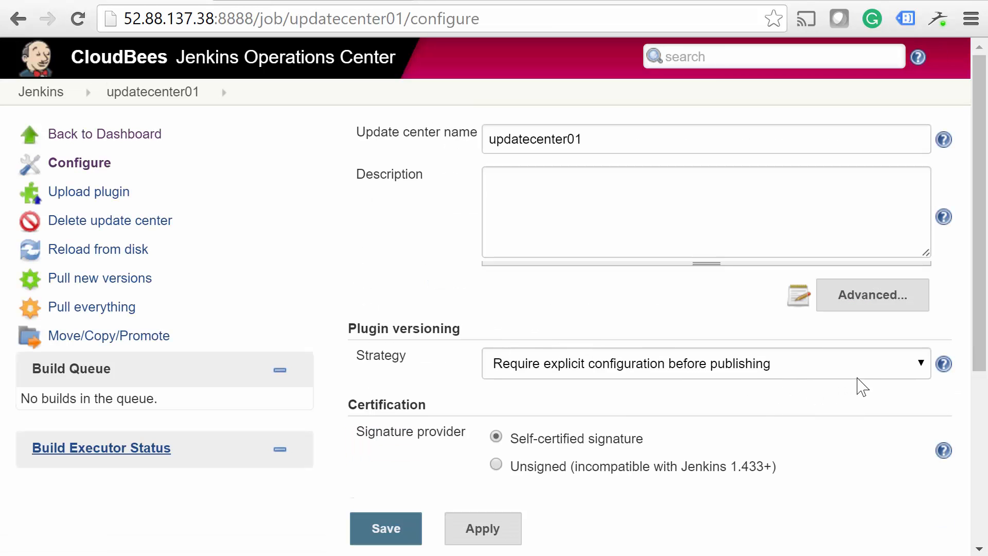
pyautogui.scroll(-3)
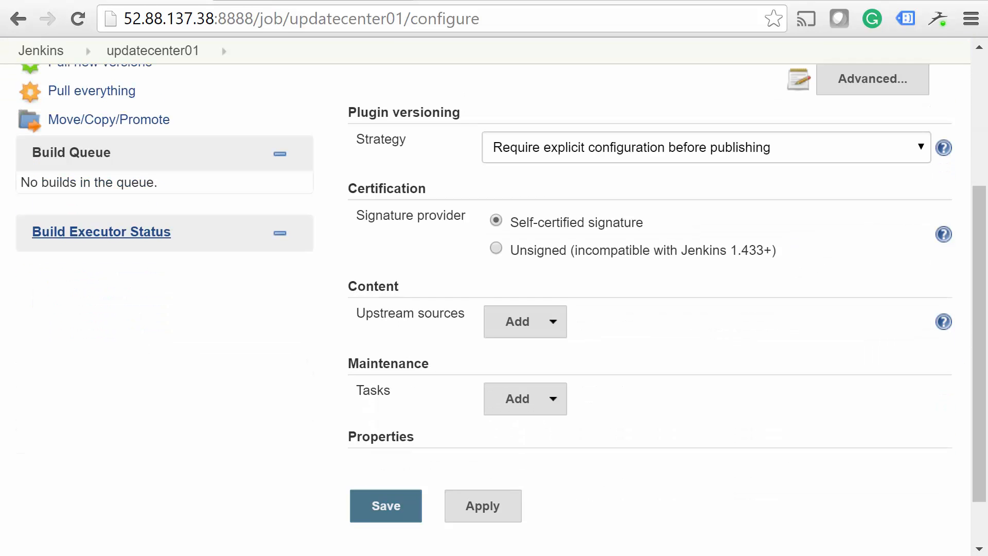
pyautogui.moveTo(849, 155)
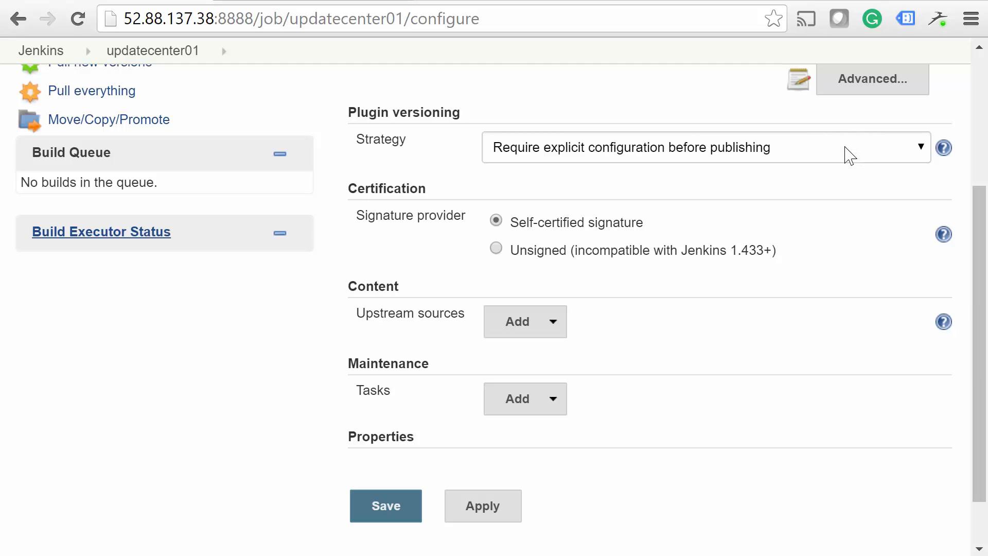
# Step: Keep explicit plugin versioning and add CloudBees Jenkins Enterprise Update Center as upstream source
pyautogui.click(700, 147)
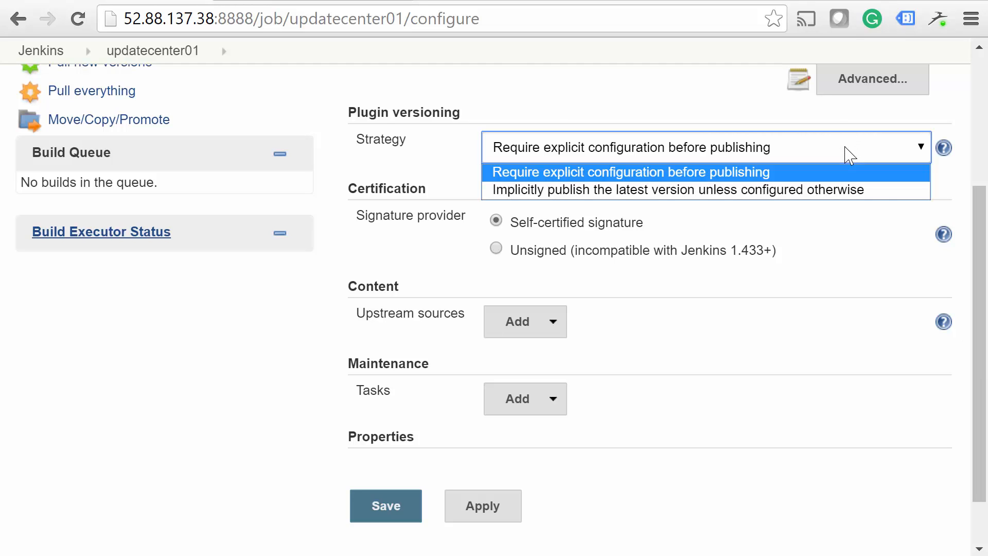
pyautogui.click(629, 172)
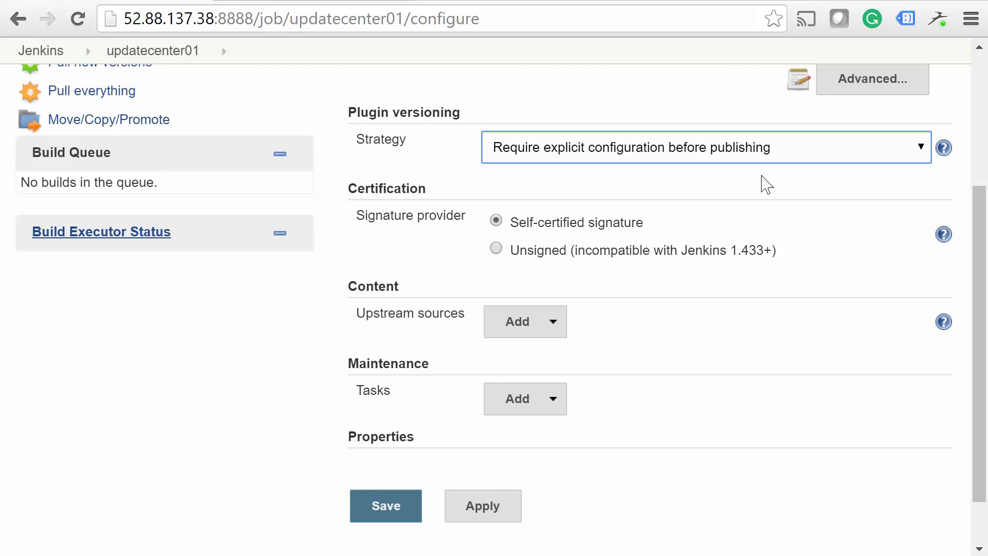
pyautogui.moveTo(718, 196)
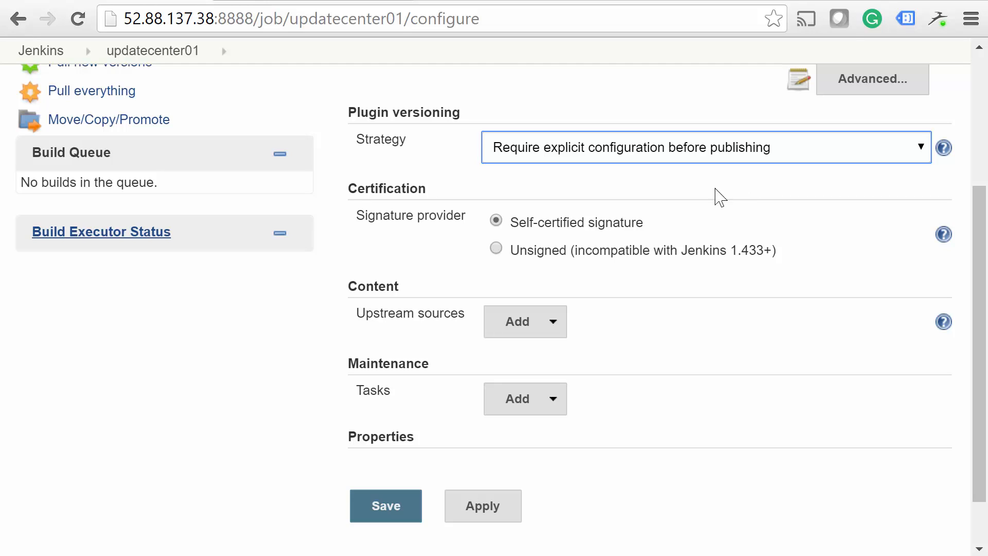
pyautogui.click(524, 321)
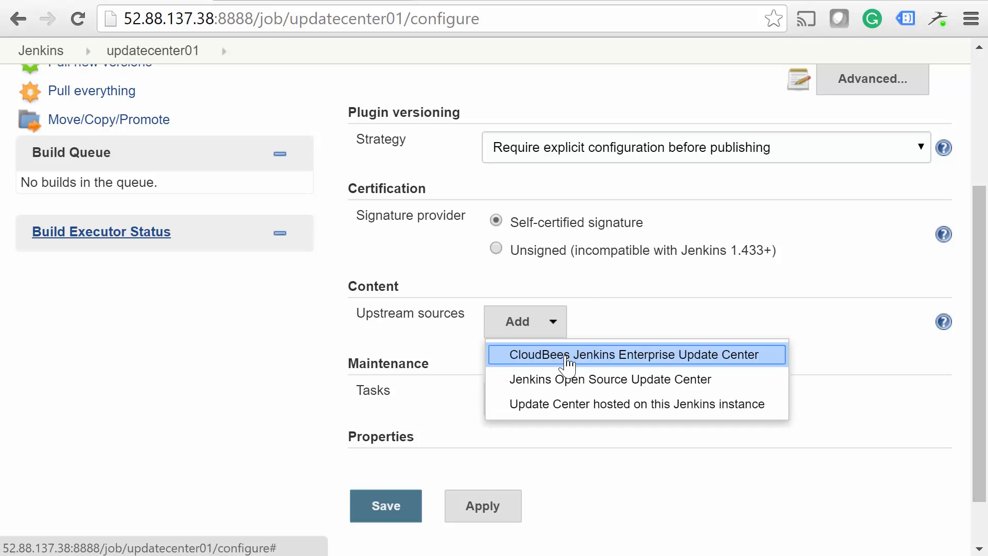
pyautogui.click(635, 354)
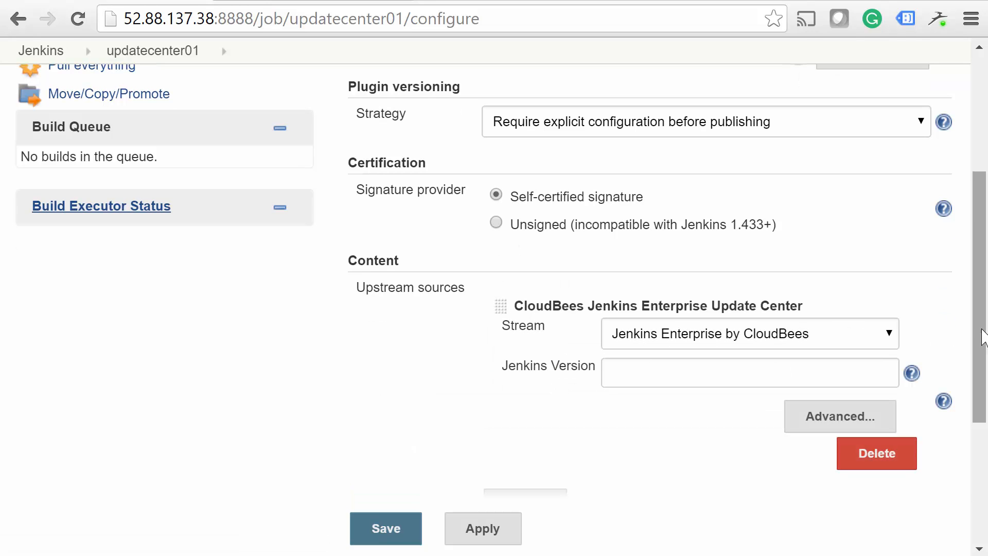
pyautogui.scroll(-3)
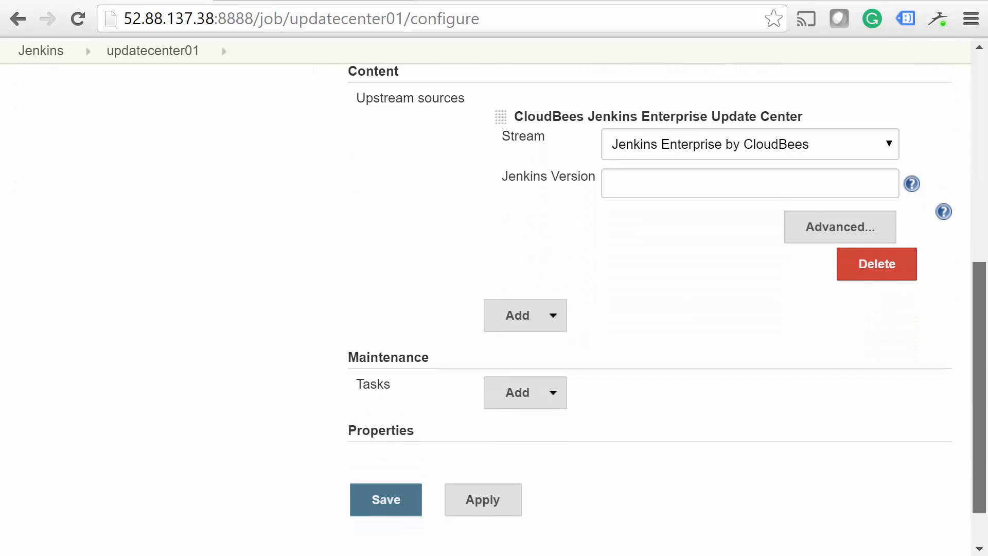
# Step: Save updatecenter01, note its JSON address and view its offered plugins
pyautogui.click(384, 499)
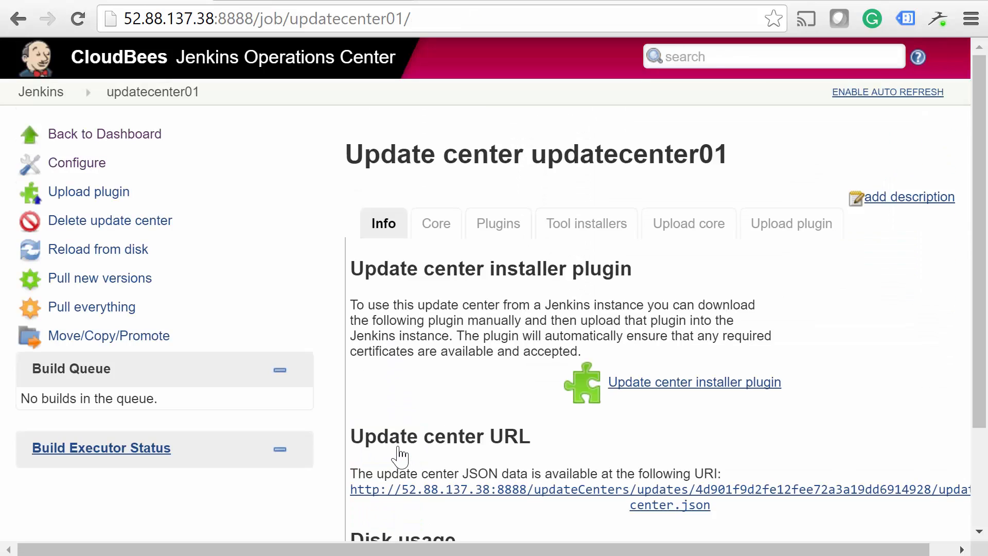
pyautogui.moveTo(573, 490)
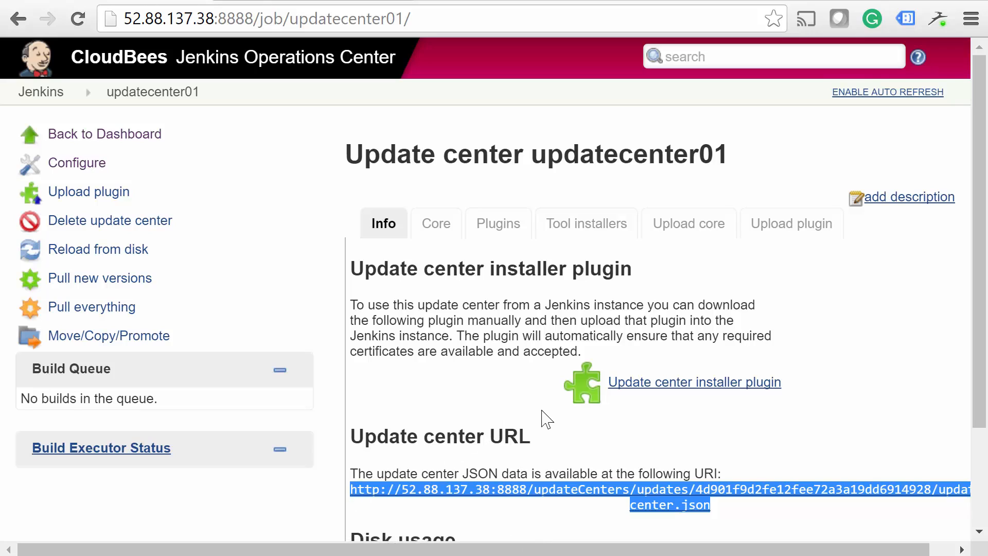
pyautogui.click(436, 223)
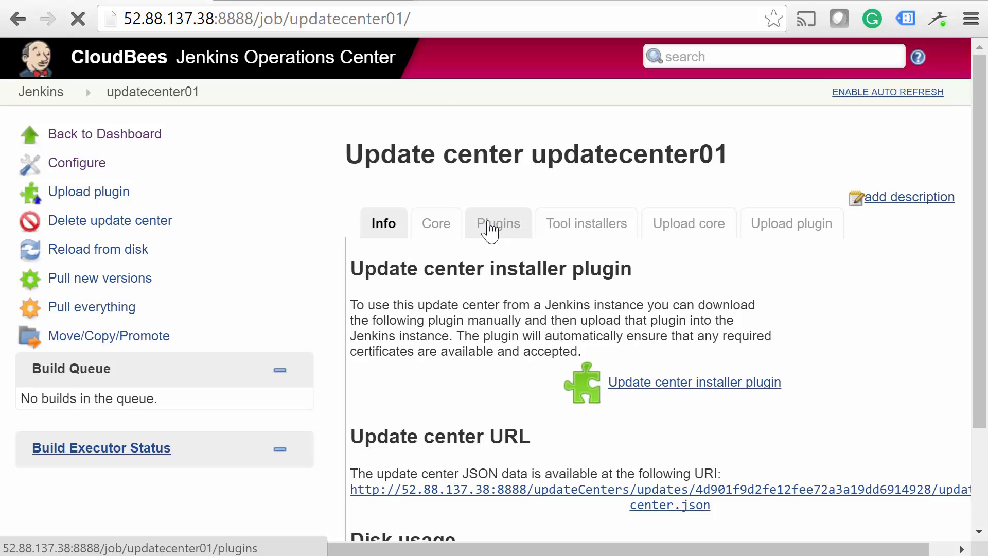
pyautogui.click(40, 92)
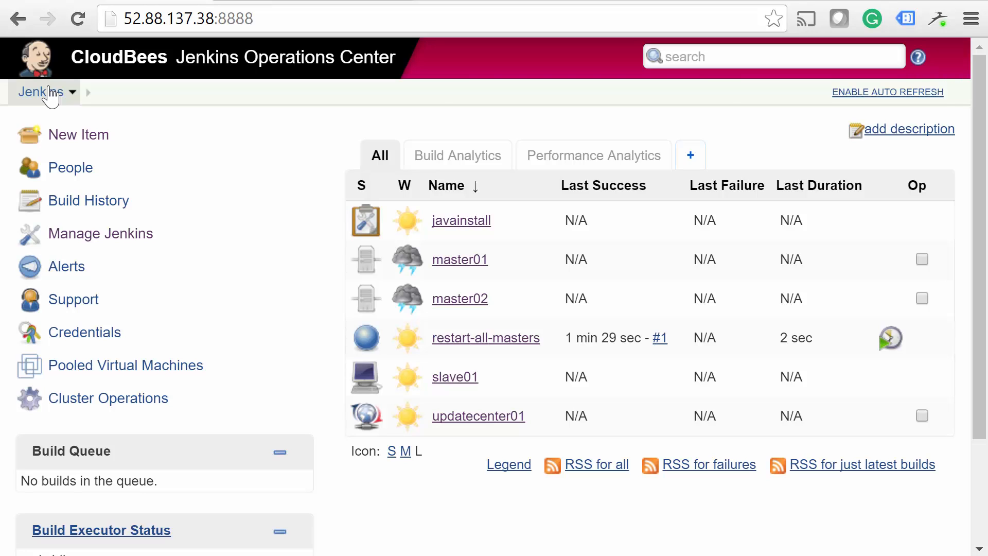
pyautogui.click(190, 19)
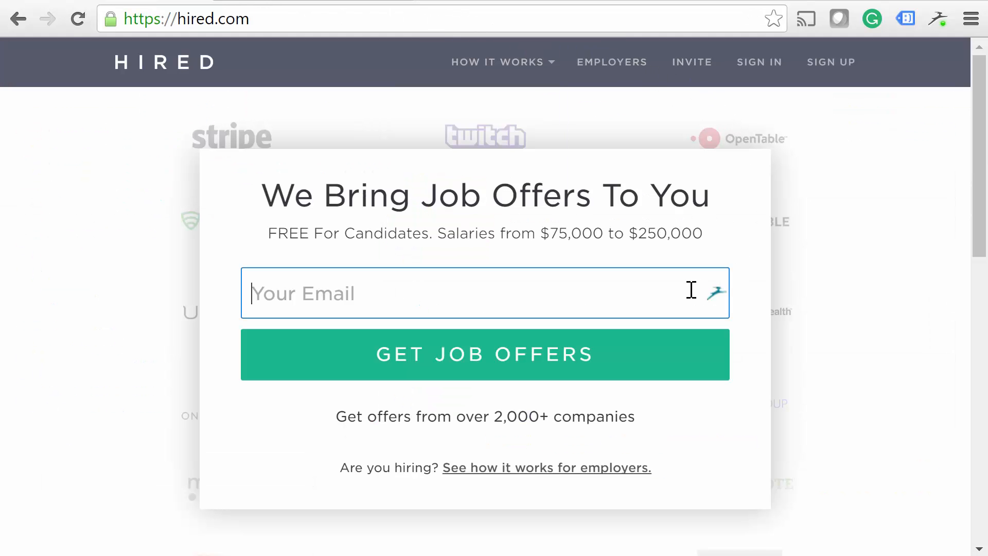
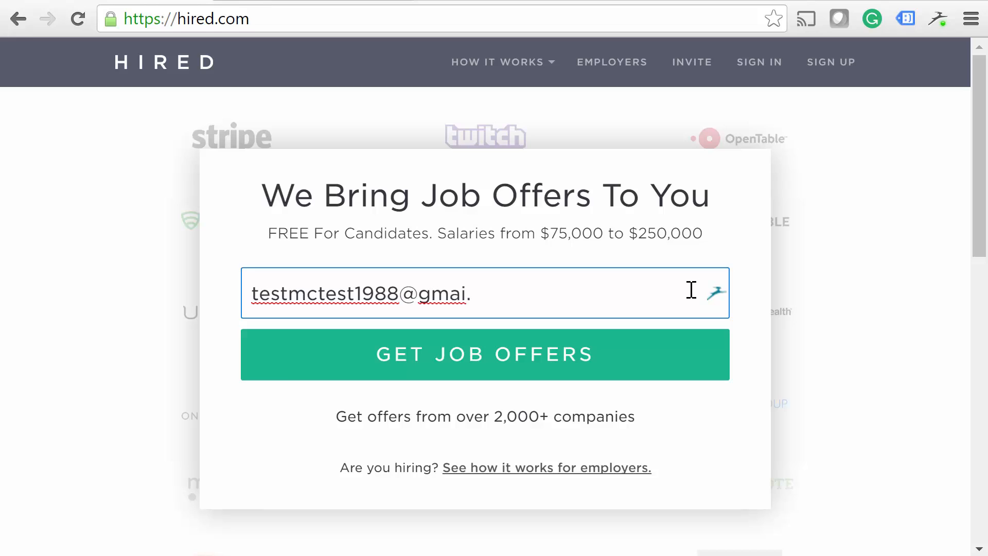
pyautogui.click(485, 354)
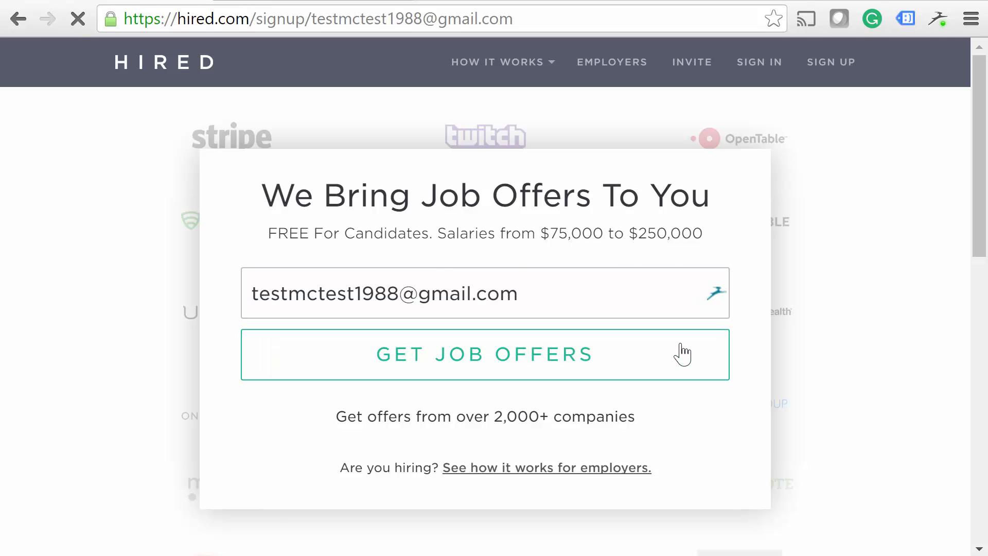
pyautogui.click(485, 354)
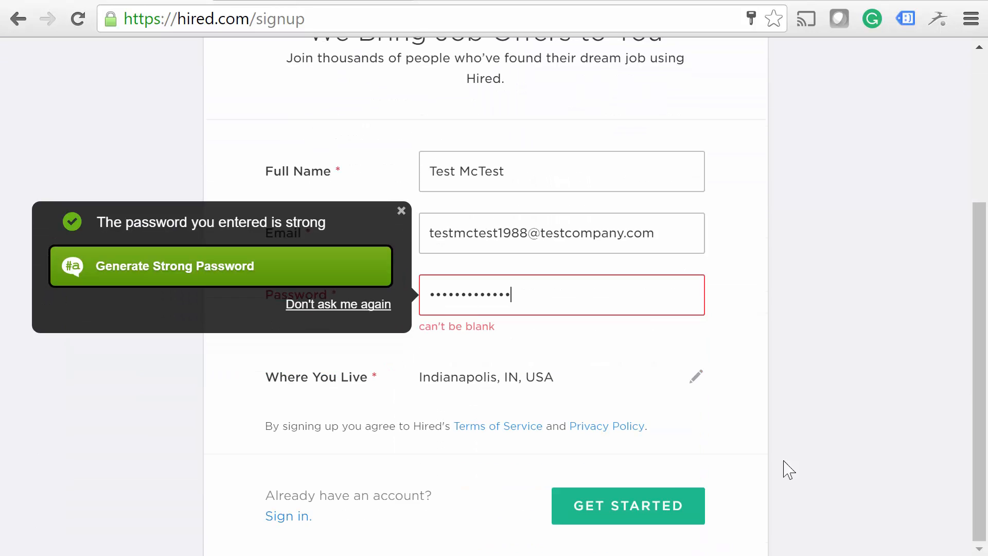
# Step: Create the Hired account and decline saving the password
pyautogui.click(628, 505)
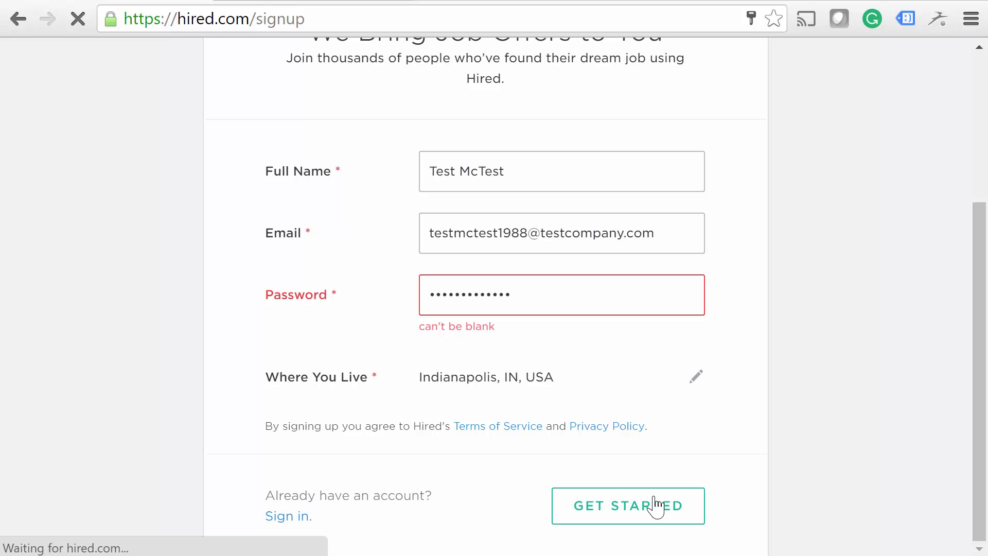
pyautogui.click(628, 505)
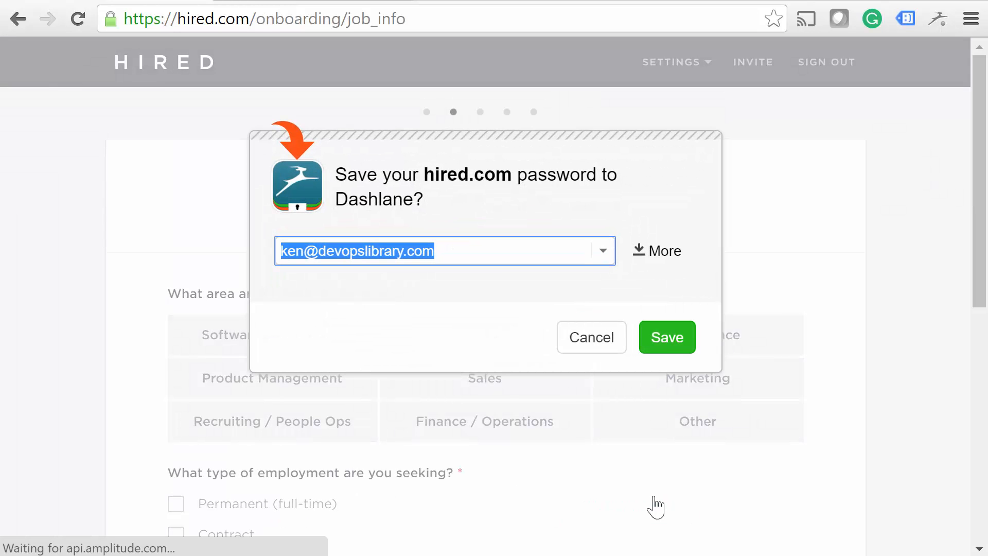
pyautogui.click(591, 338)
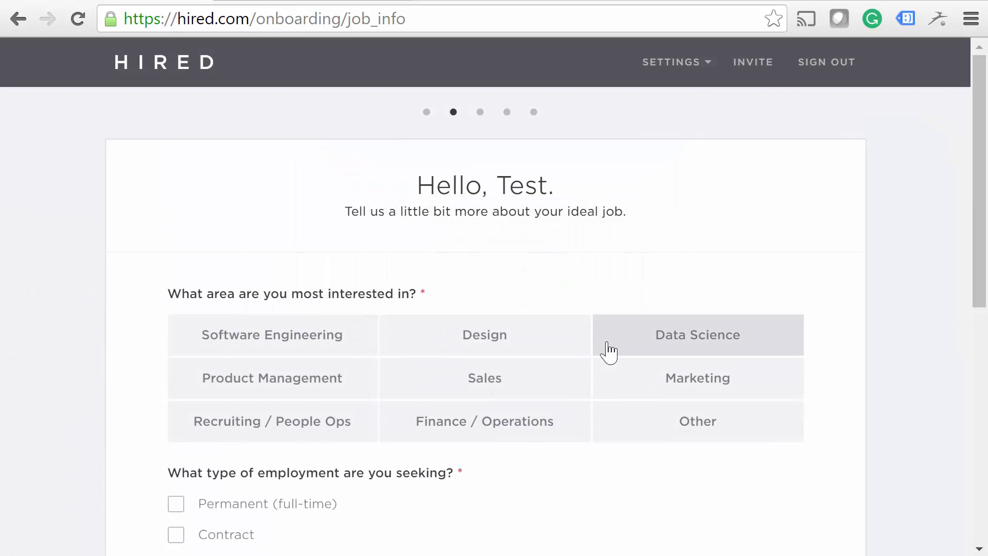
# Step: Choose Software Engineering, 2-4 years, DevOps Engineer and Embedded Engineer in onboarding
pyautogui.click(271, 335)
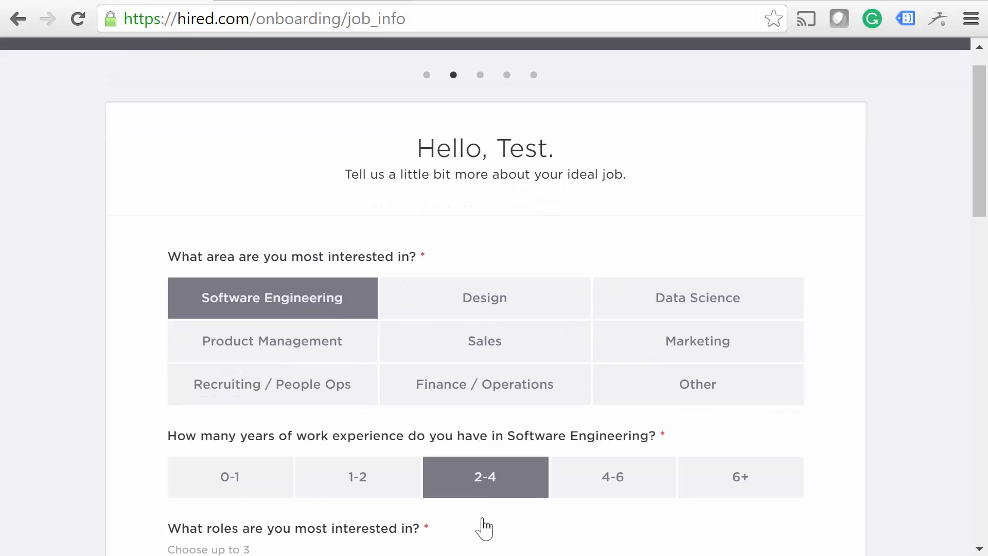
pyautogui.scroll(-3)
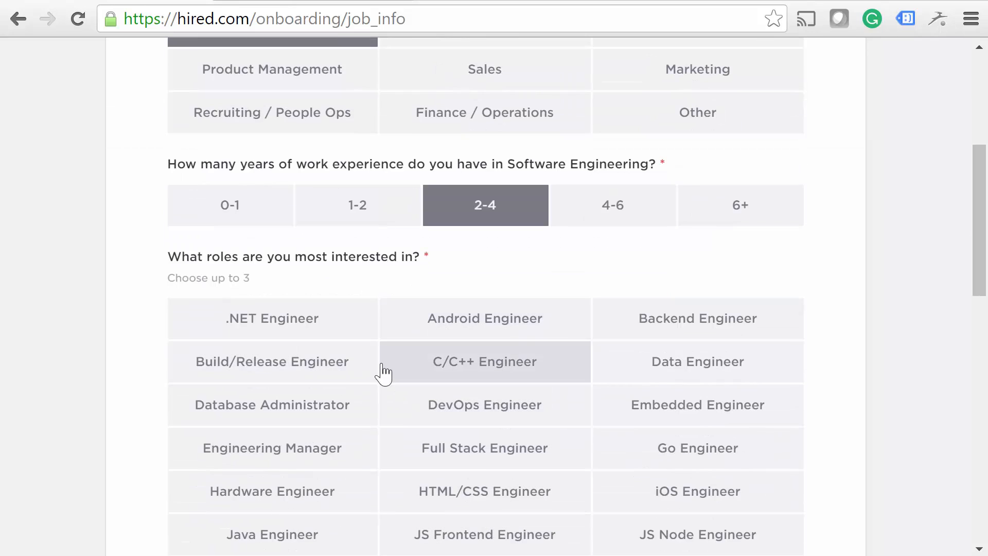
pyautogui.scroll(-3)
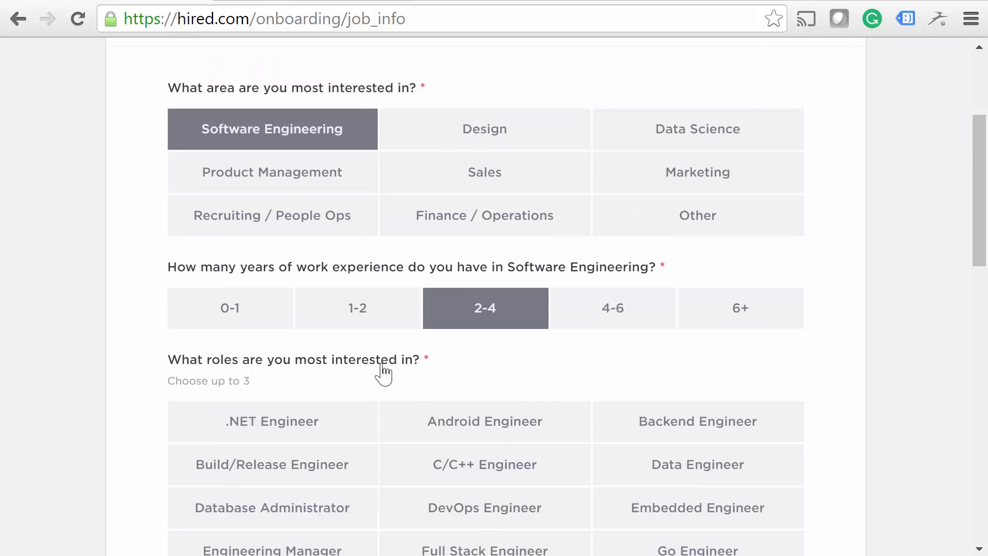
pyautogui.scroll(-3)
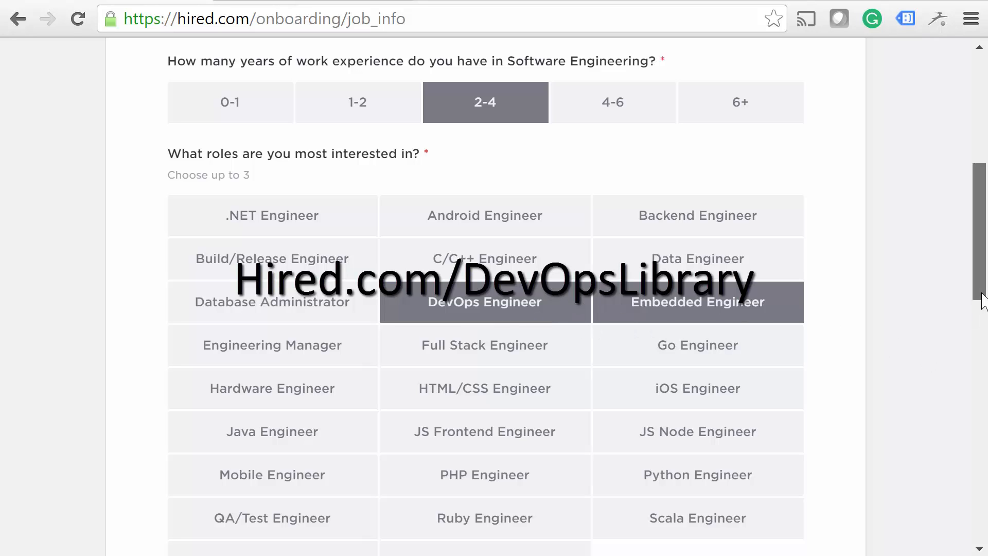
pyautogui.scroll(-3)
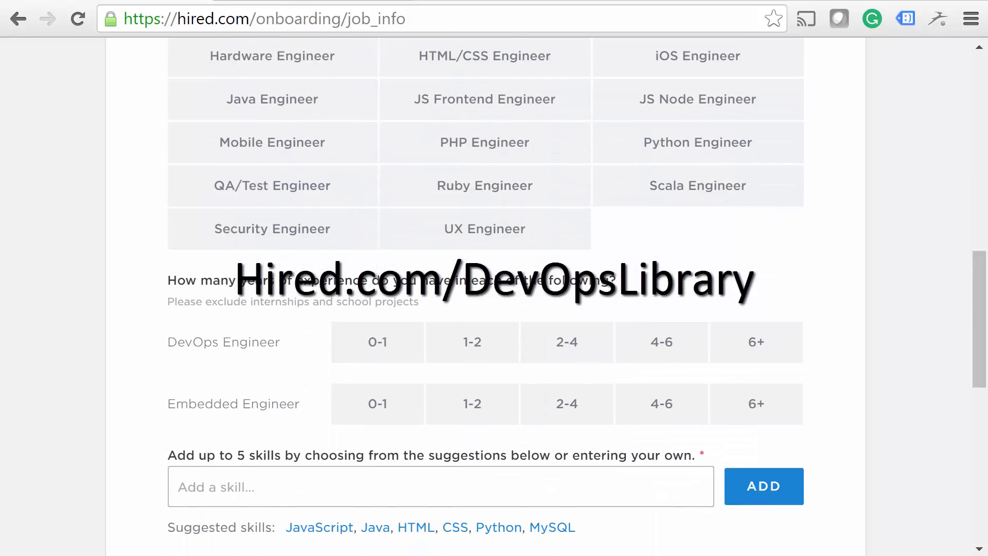